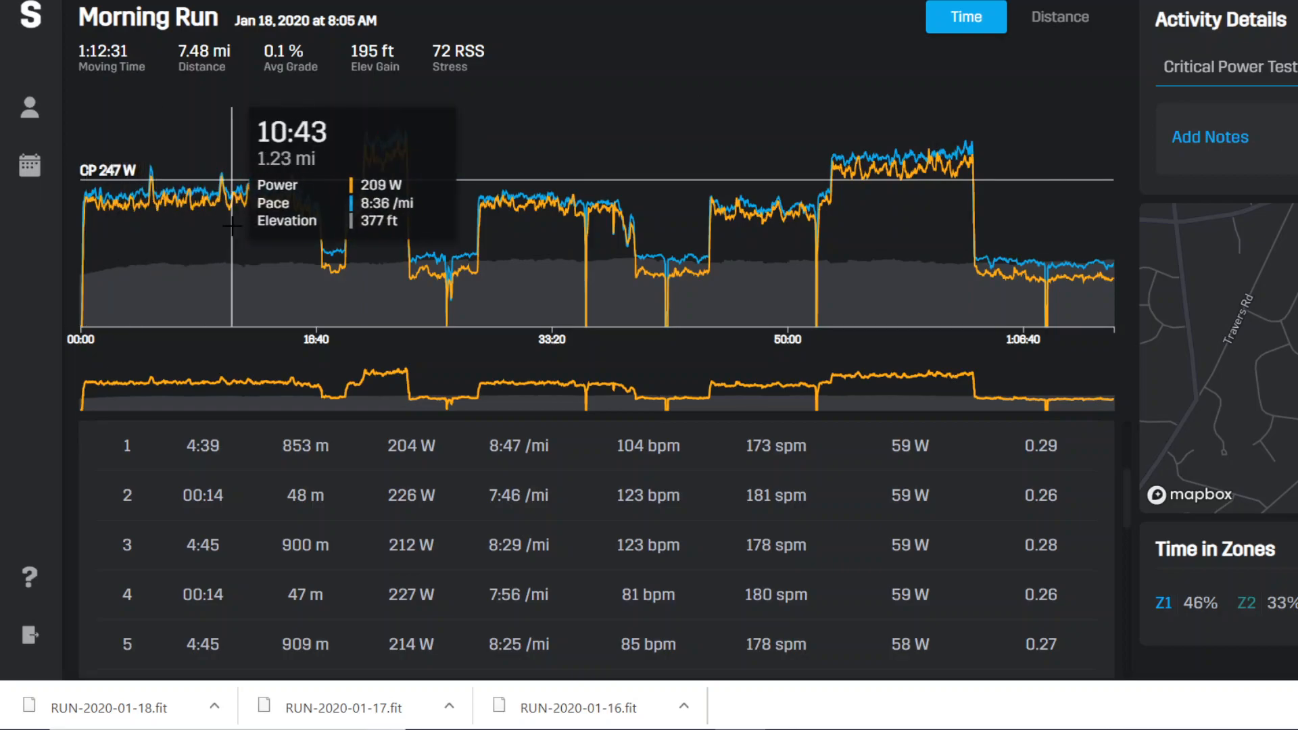
mouse_move(574, 36)
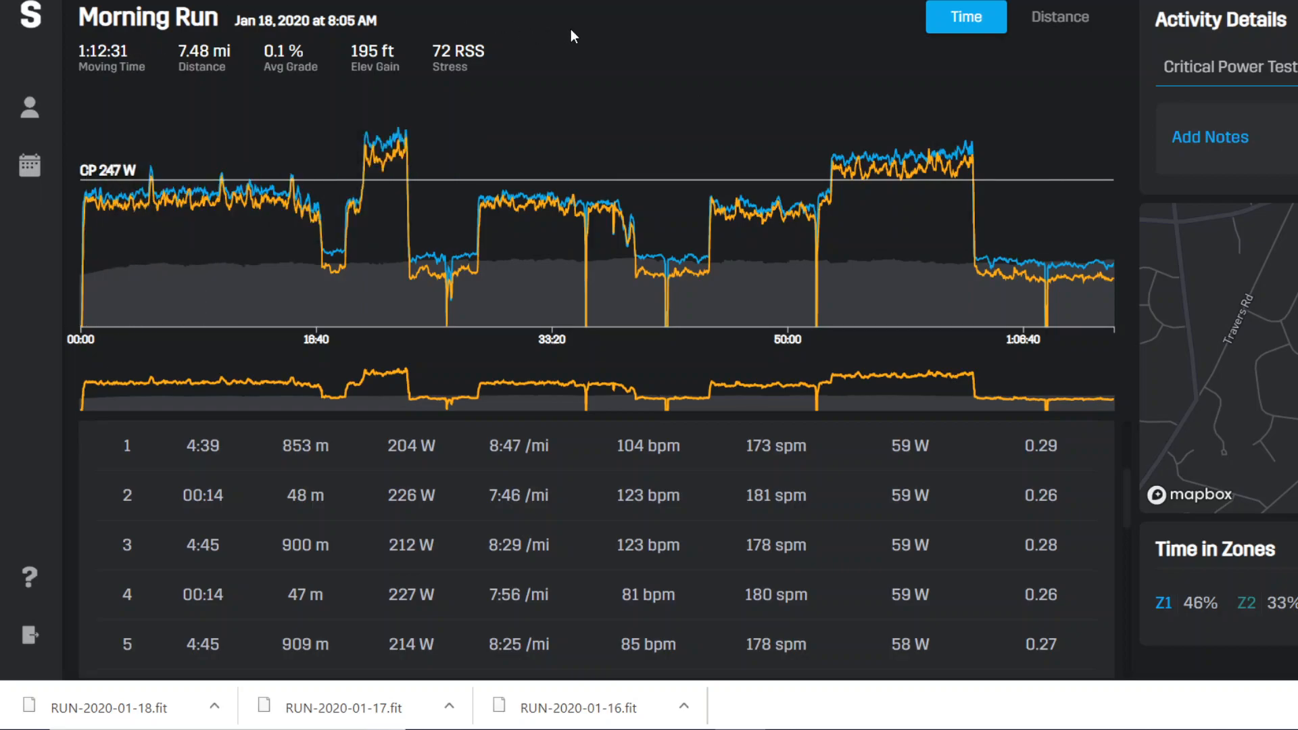
mouse_move(721, 50)
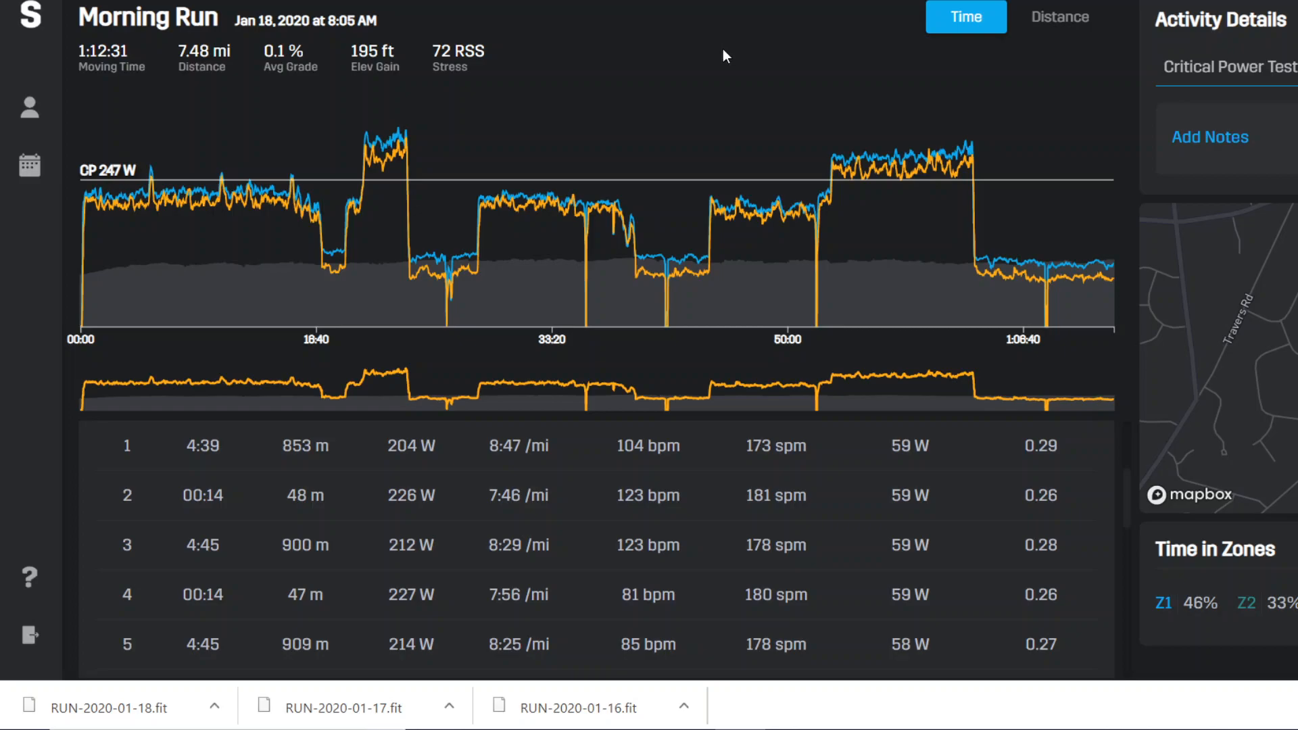
mouse_move(691, 93)
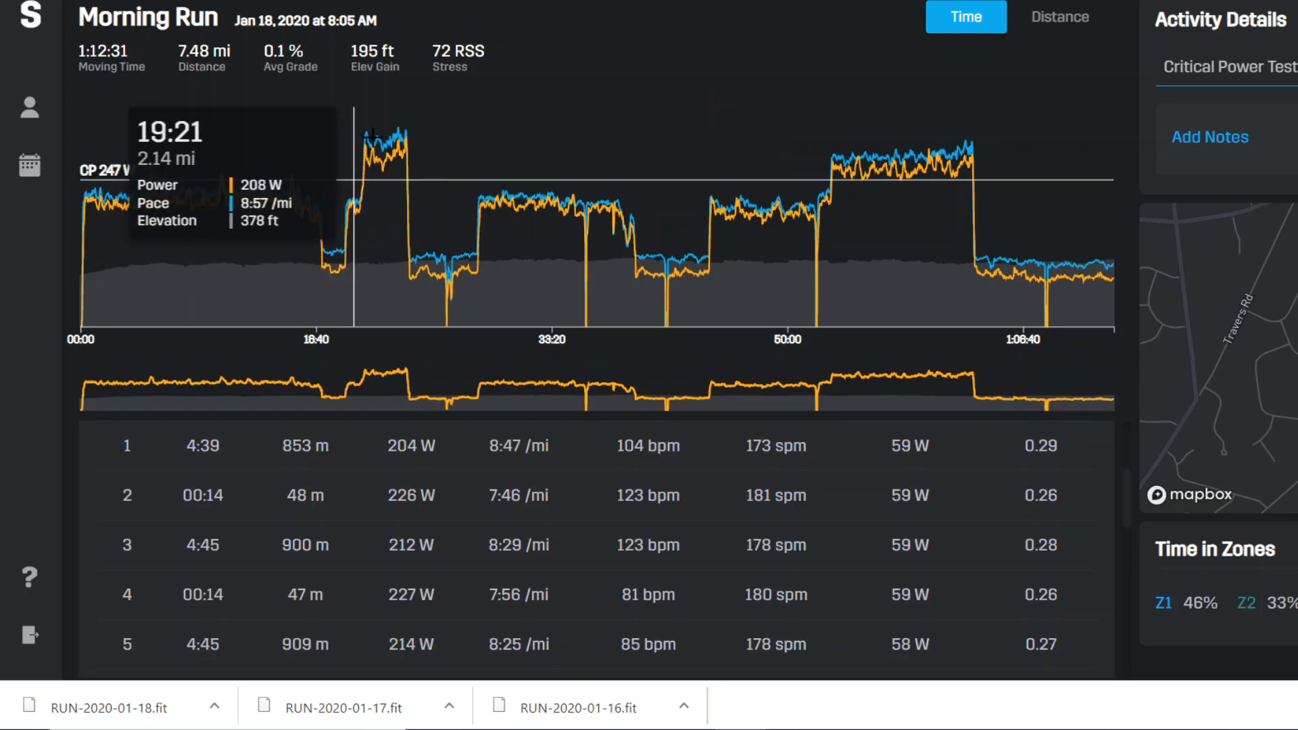
mouse_move(883, 400)
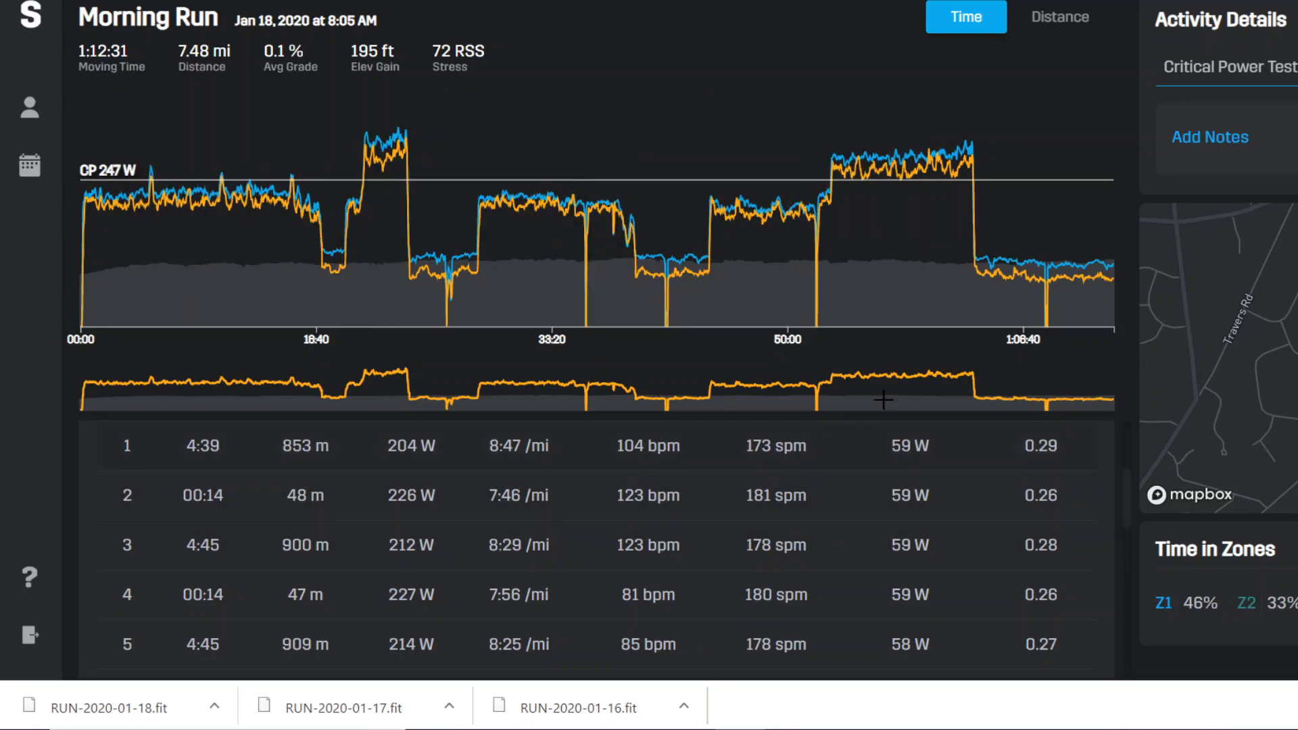
mouse_move(266, 98)
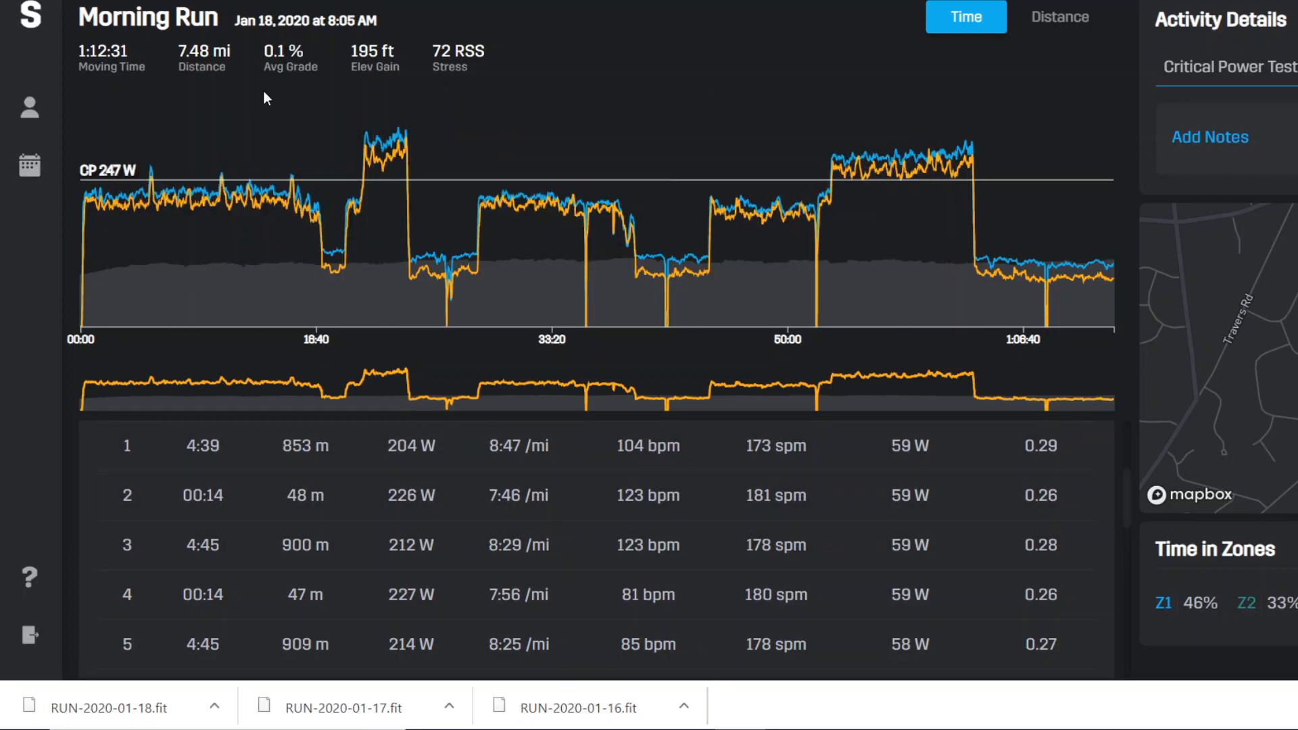
mouse_move(1174, 97)
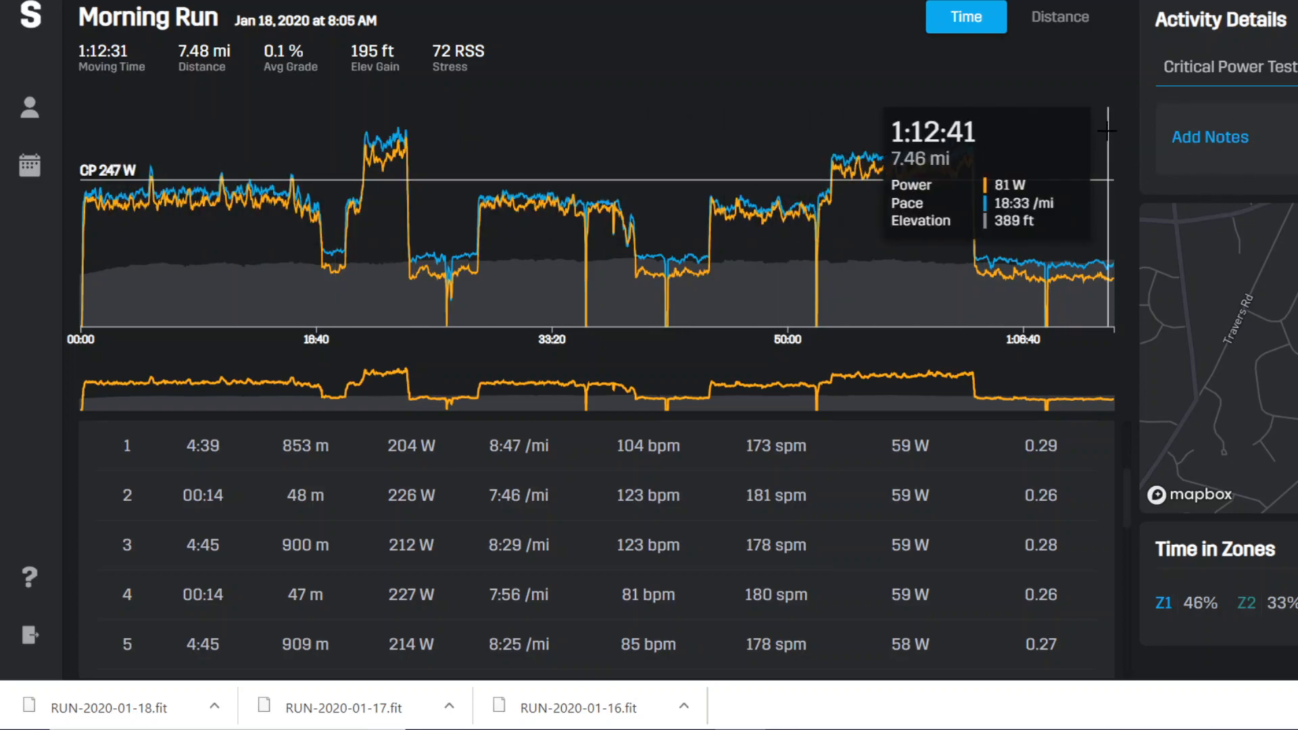
mouse_move(788, 179)
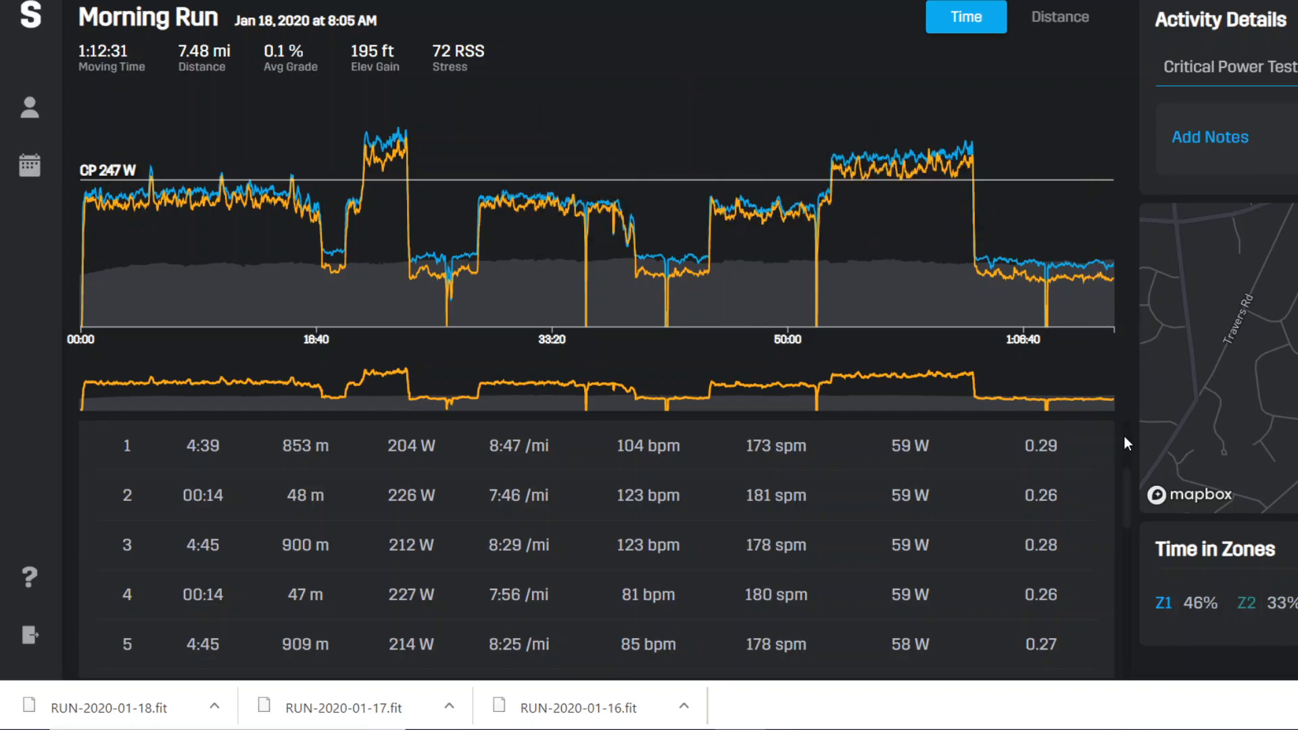
mouse_move(551, 534)
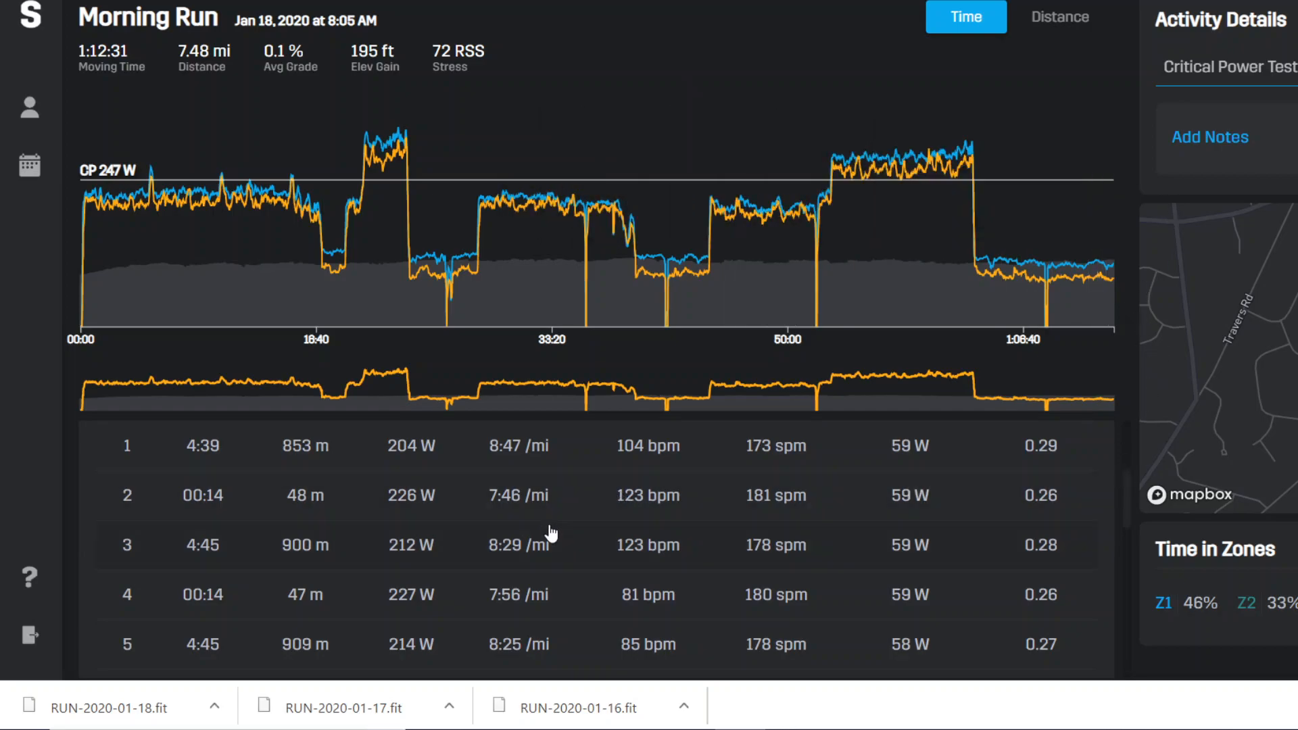
mouse_move(245, 460)
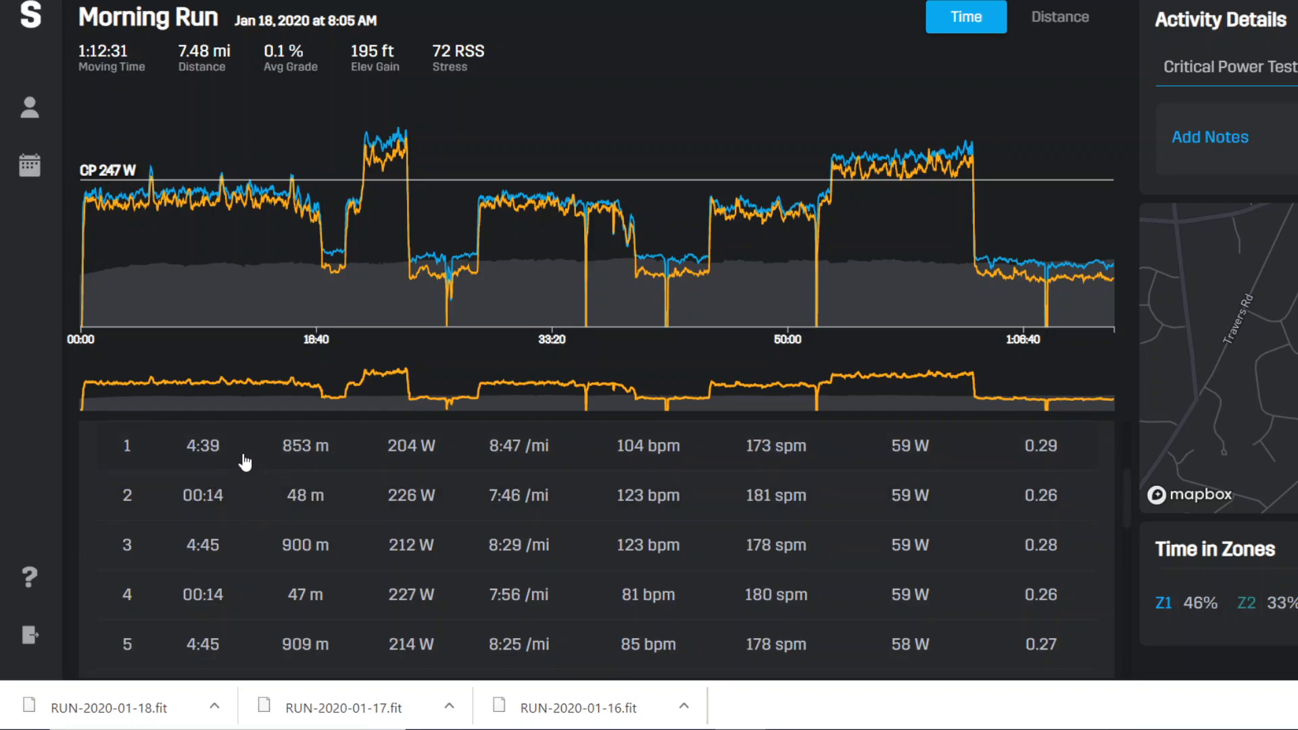
mouse_move(228, 459)
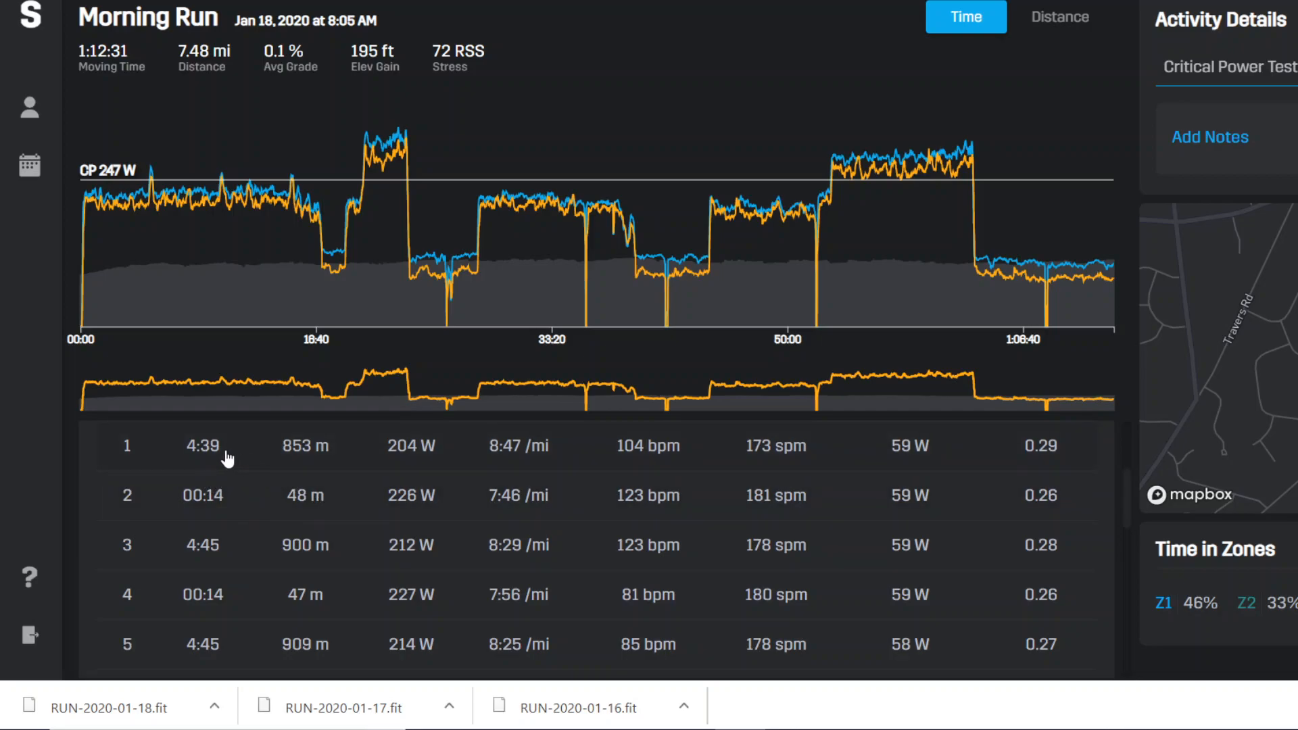
mouse_move(233, 459)
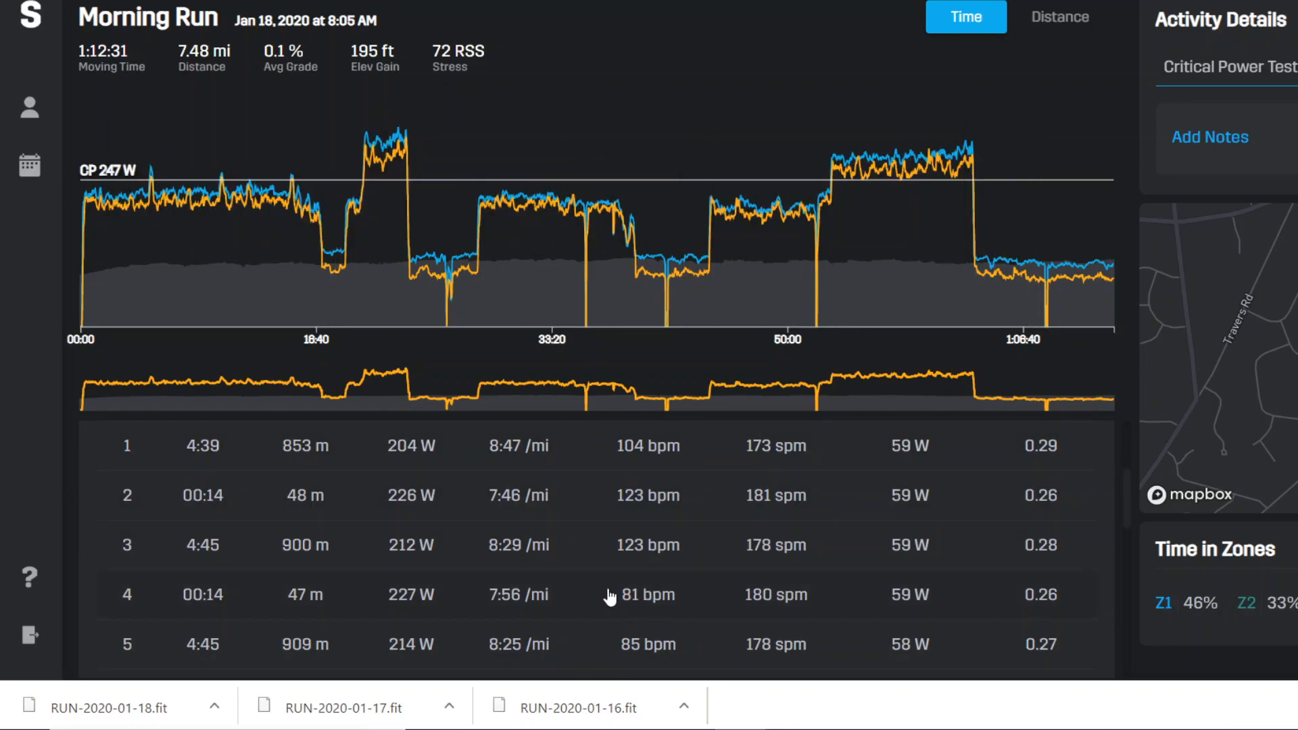
mouse_move(307, 522)
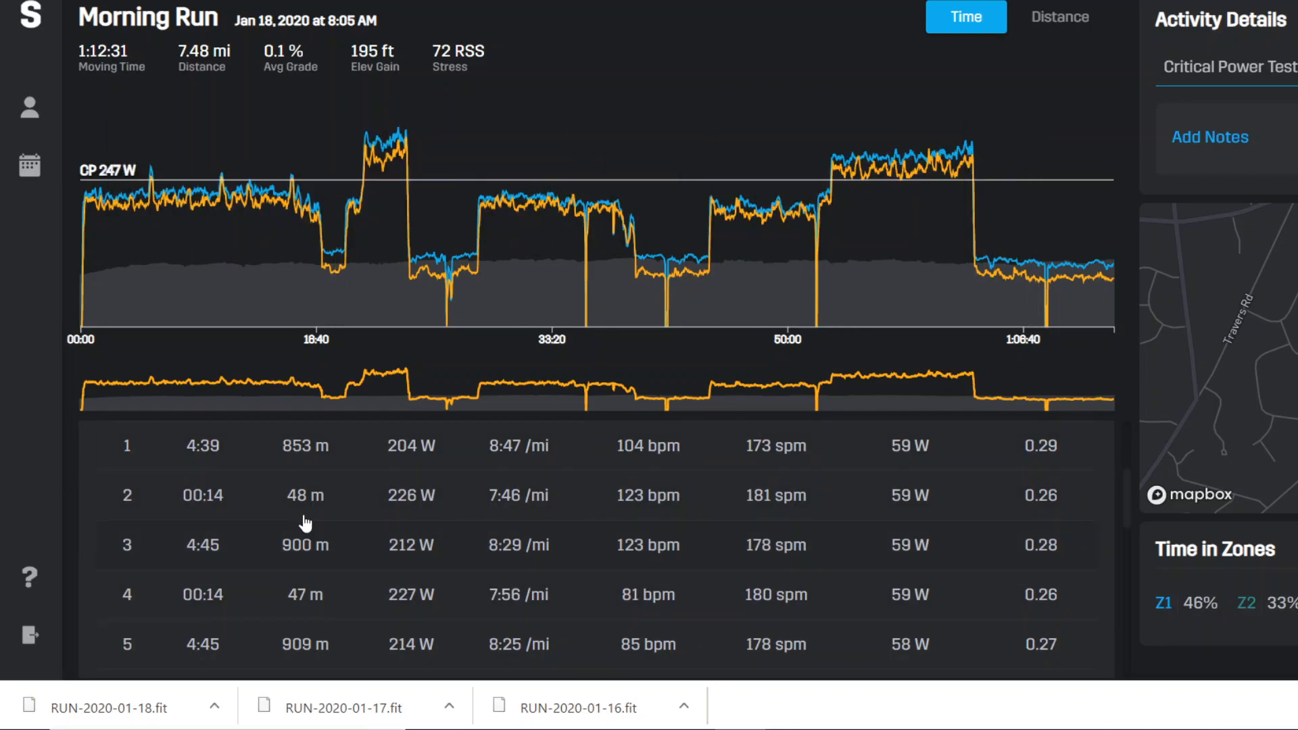
Bring lap 8 (3:00, 286 W) into view in the lap breakdown and select it.
scroll(down, 3)
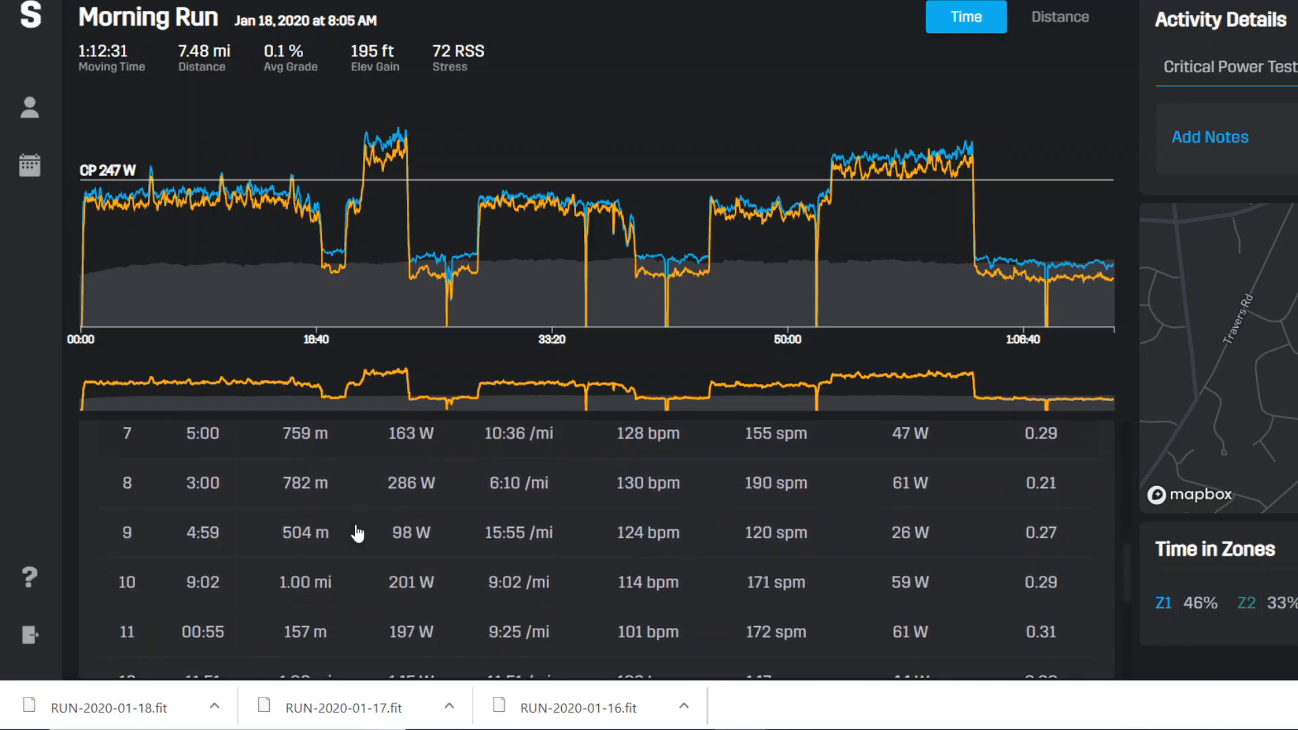
mouse_move(236, 500)
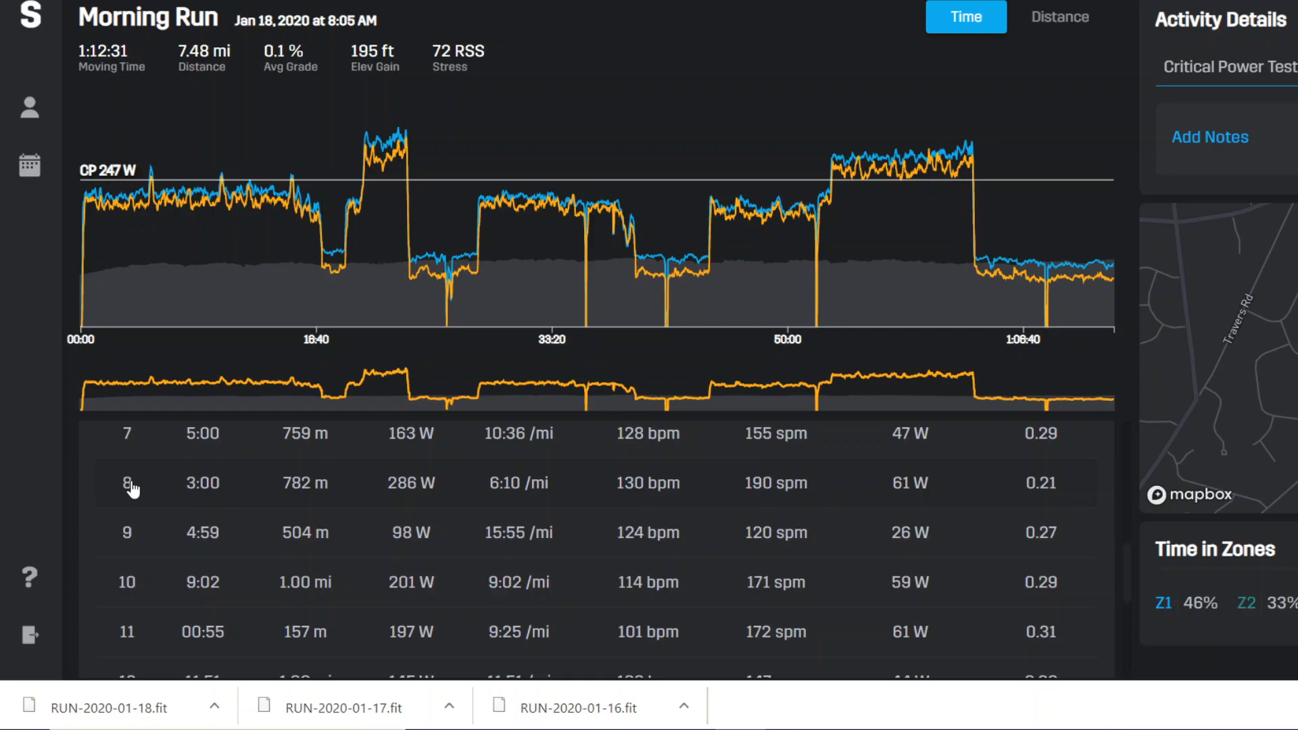
click(128, 483)
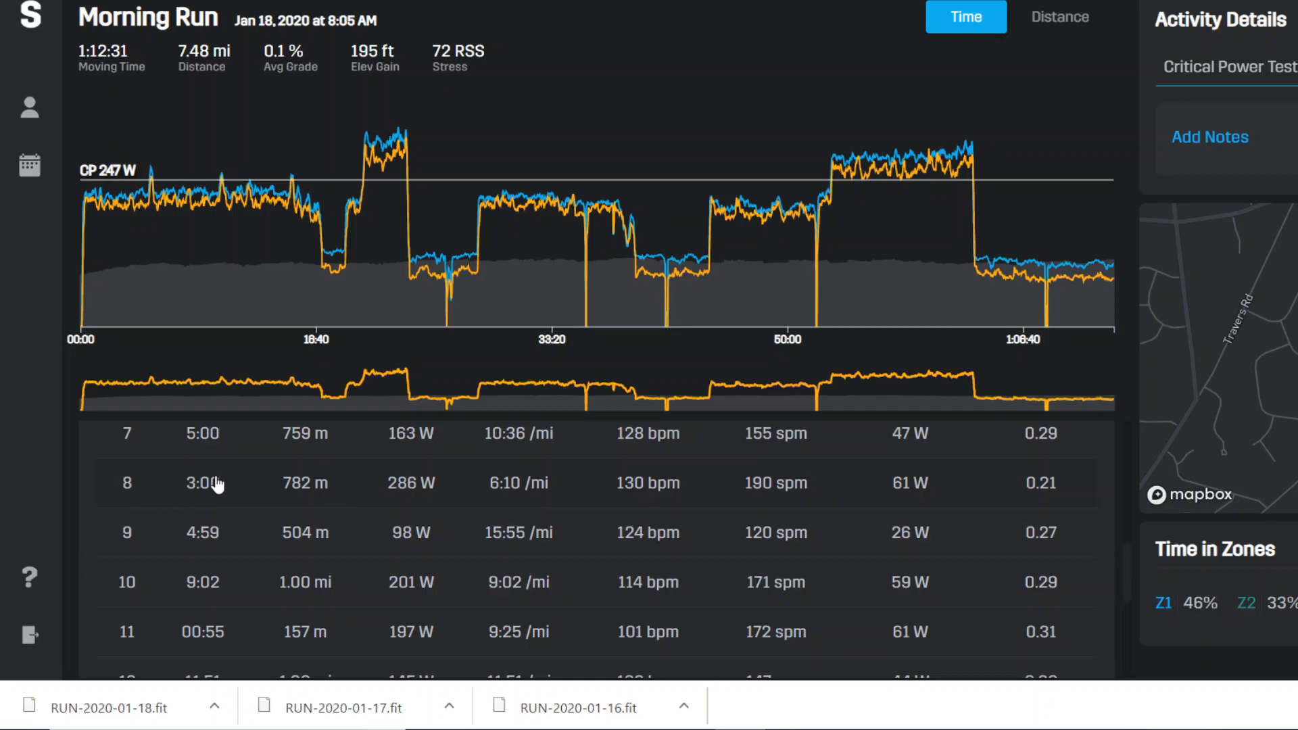
scroll(down, 3)
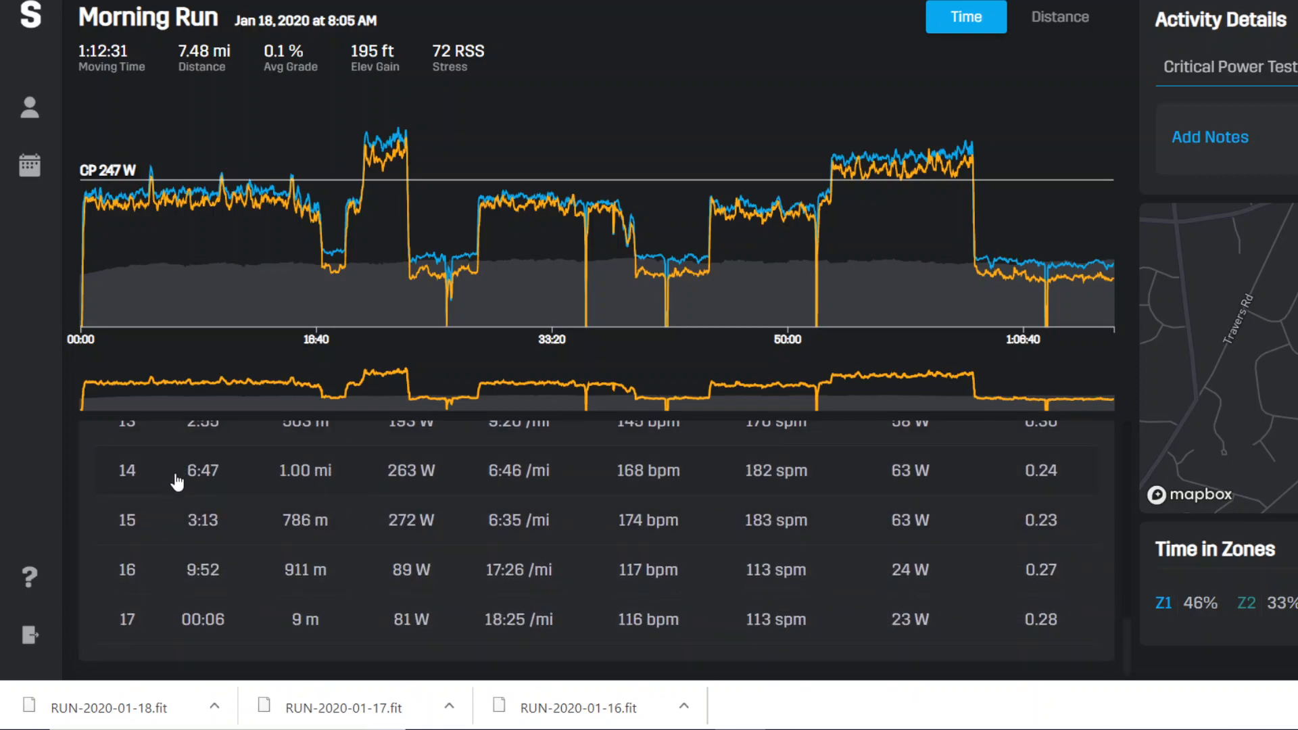
mouse_move(278, 501)
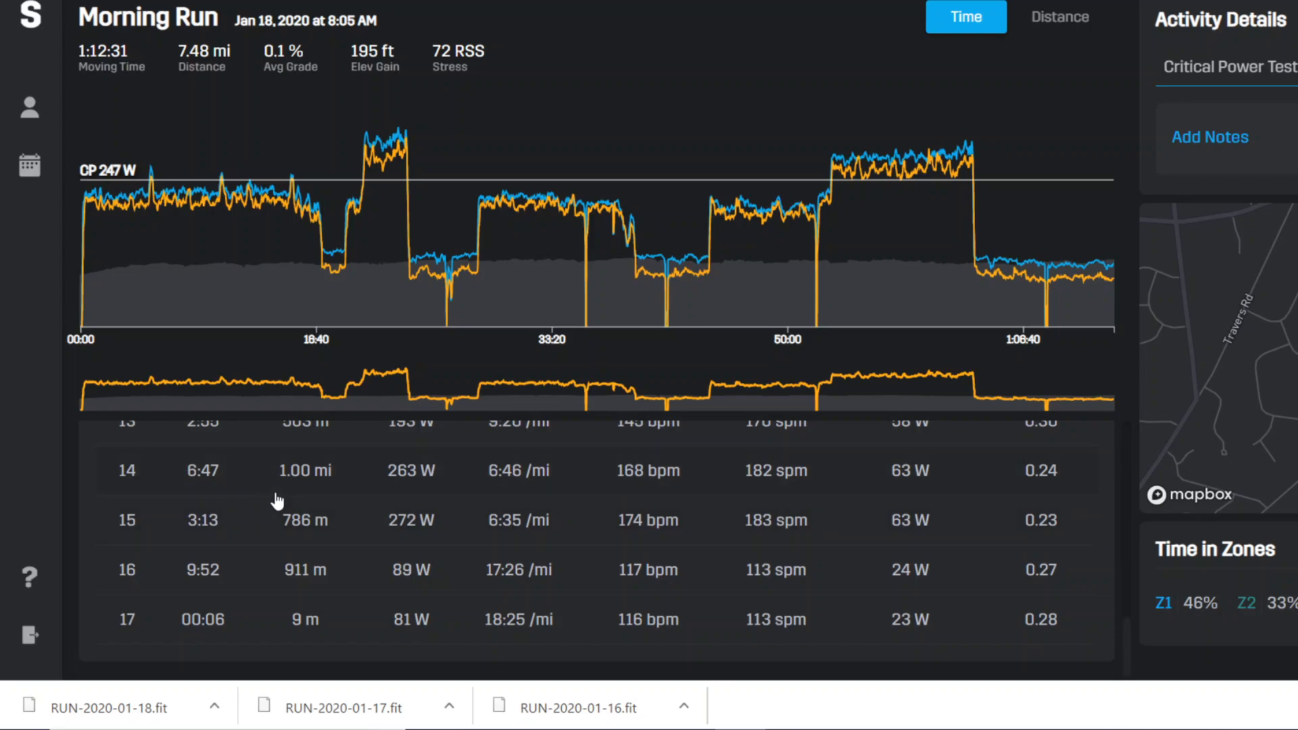
mouse_move(355, 476)
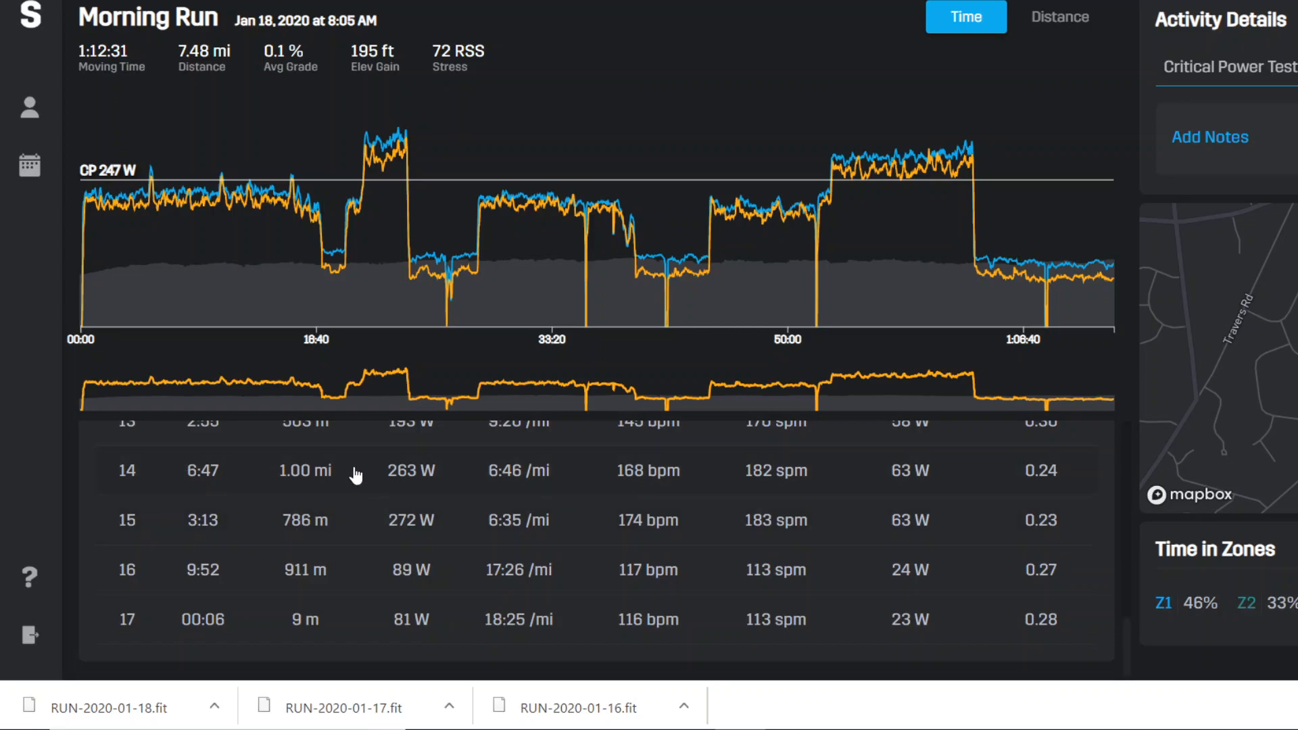
mouse_move(285, 519)
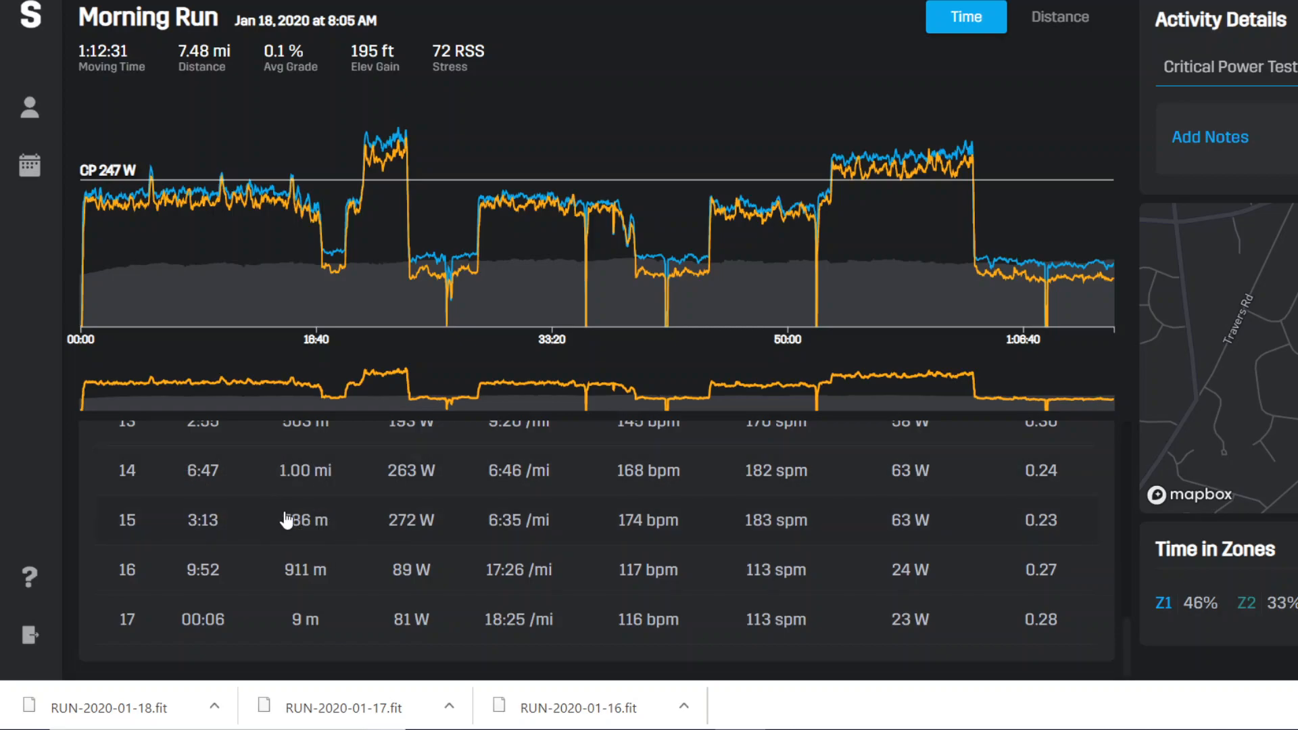
mouse_move(347, 476)
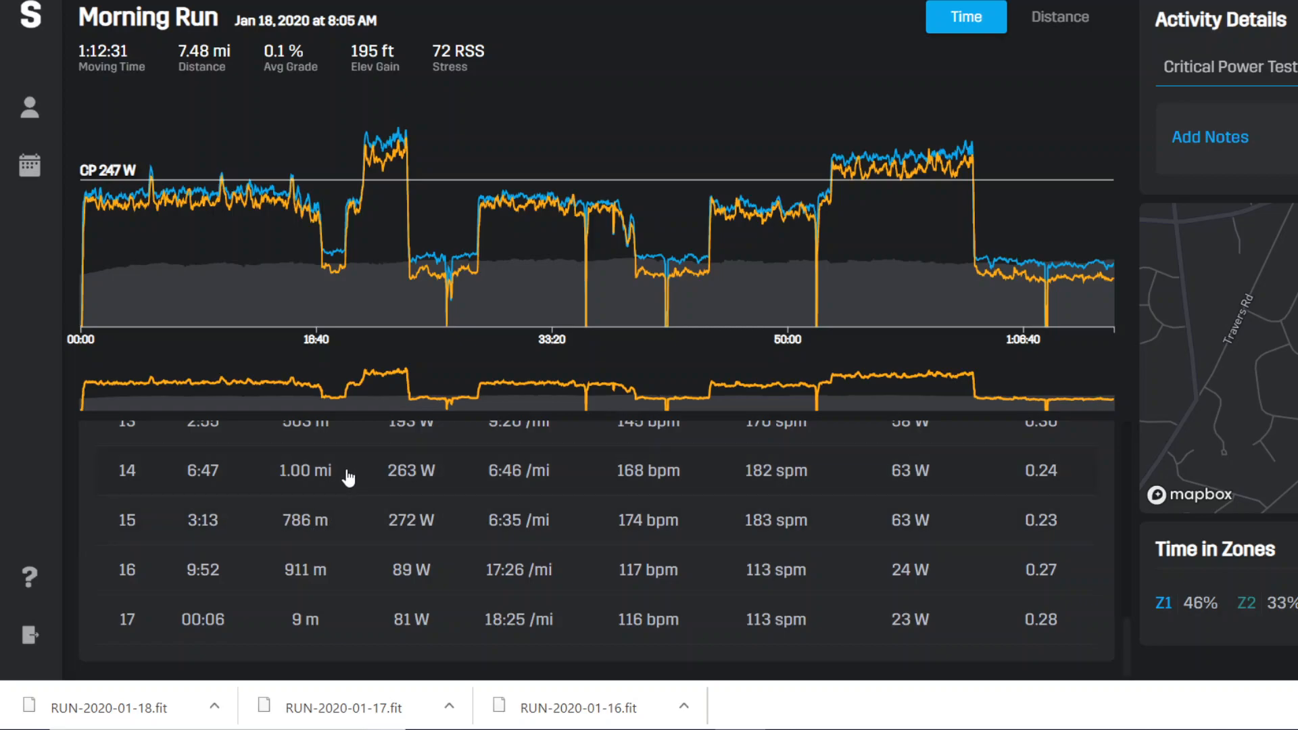
mouse_move(272, 515)
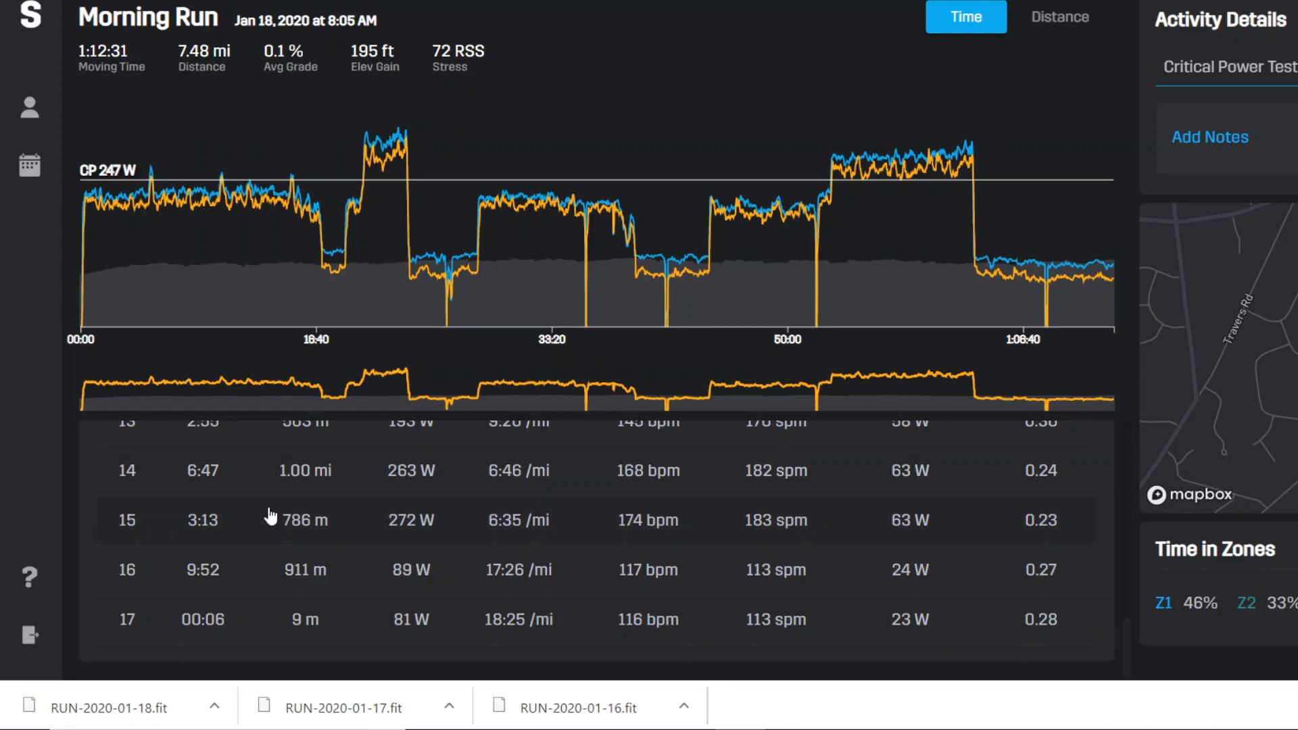
mouse_move(352, 495)
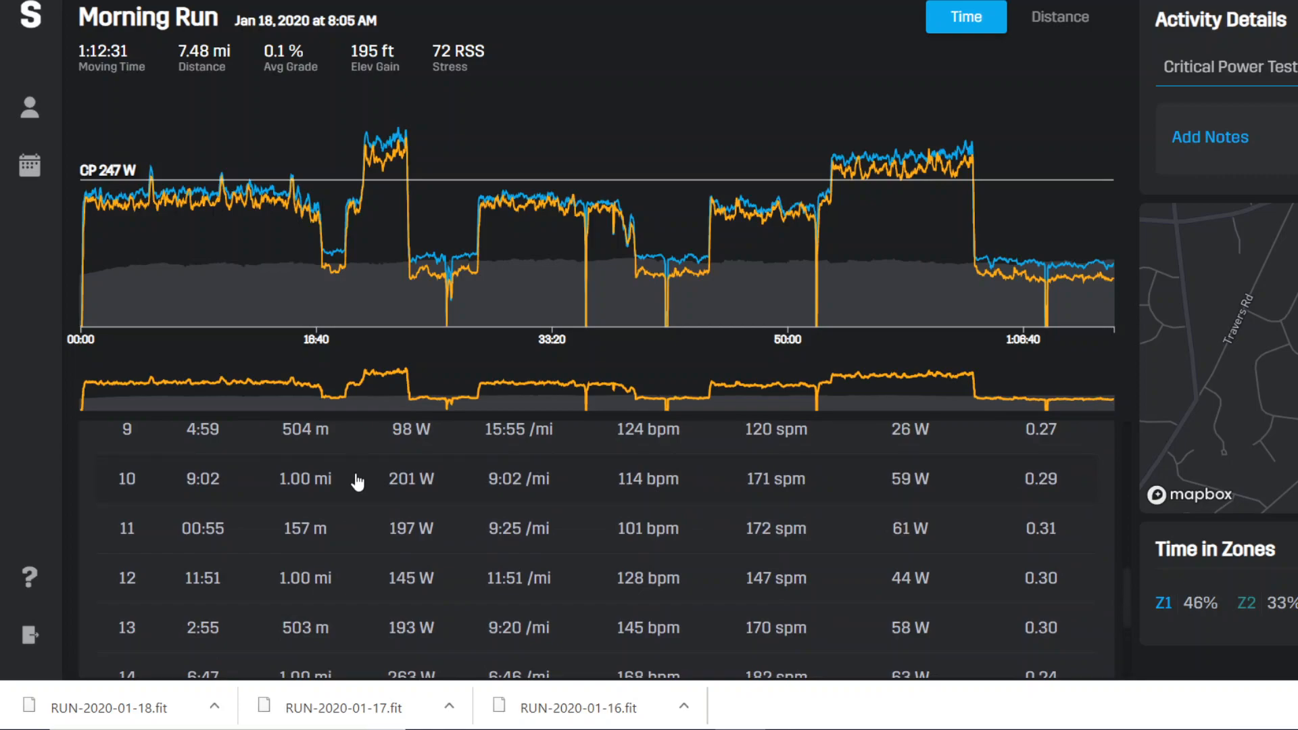
mouse_move(543, 506)
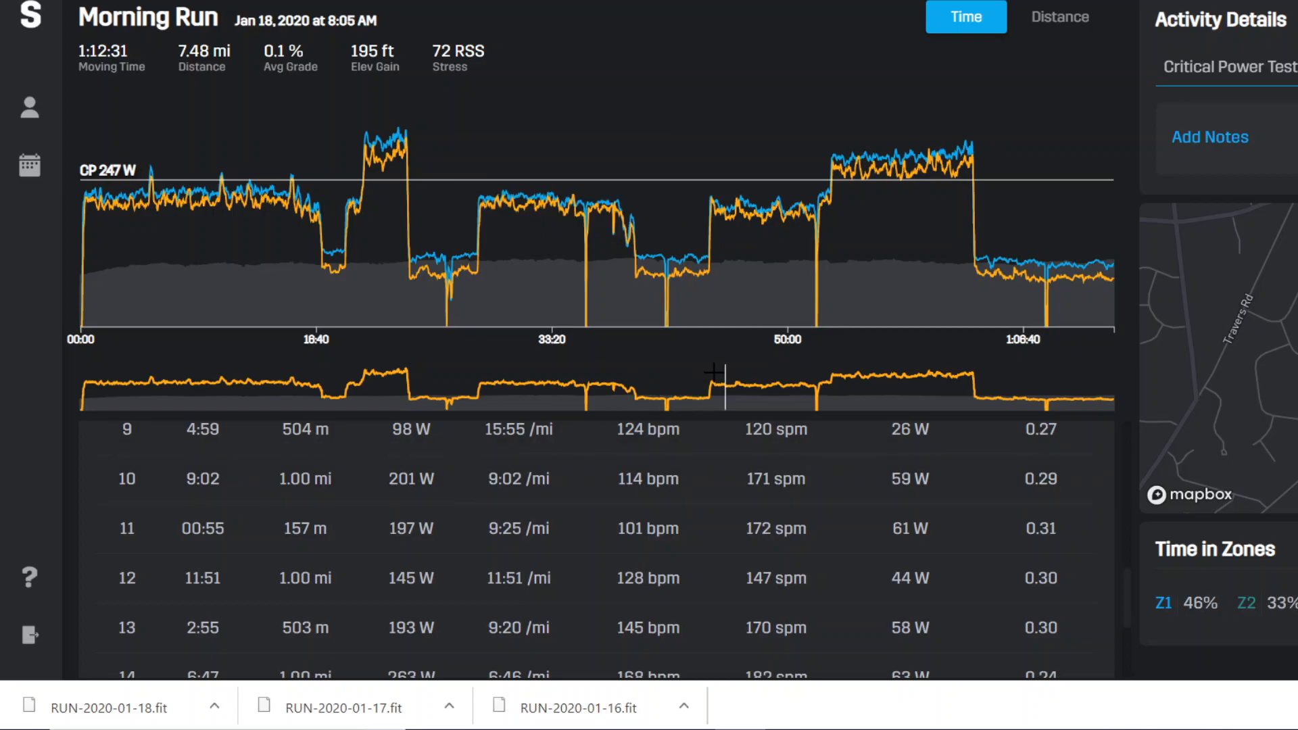
scroll(down, 3)
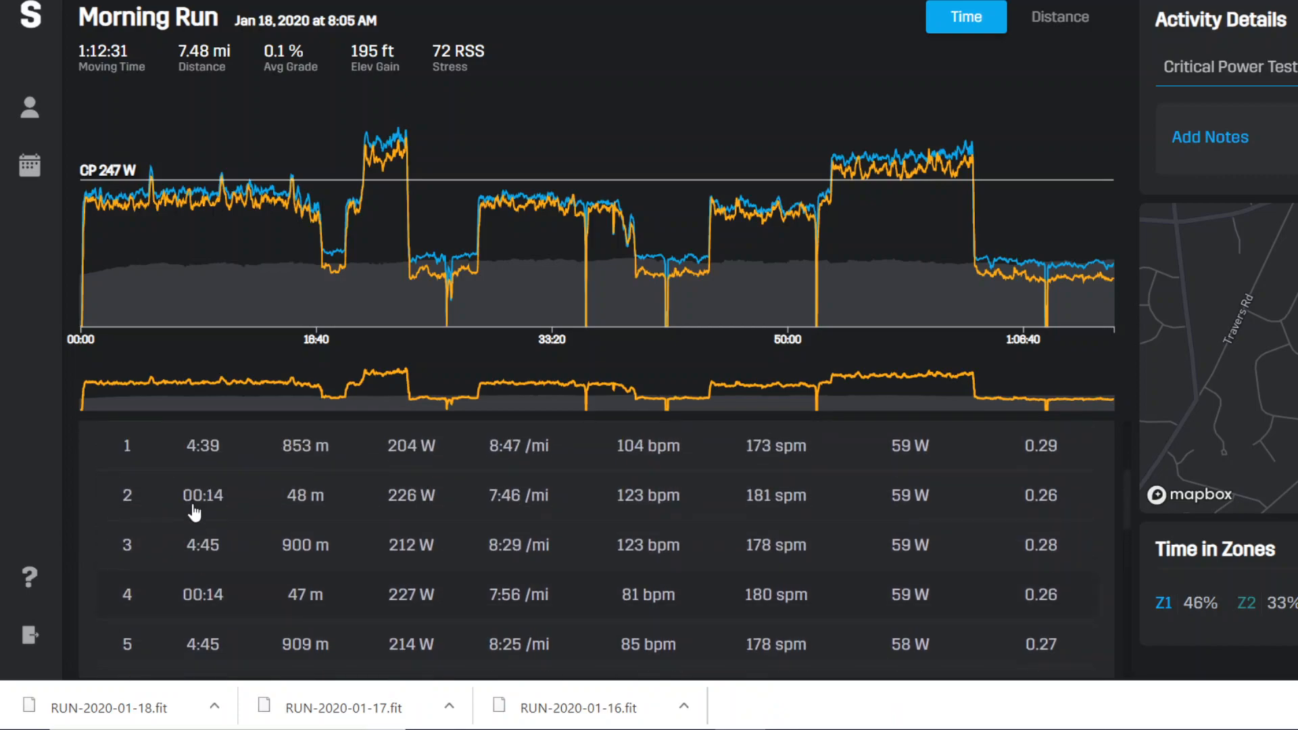
scroll(down, 3)
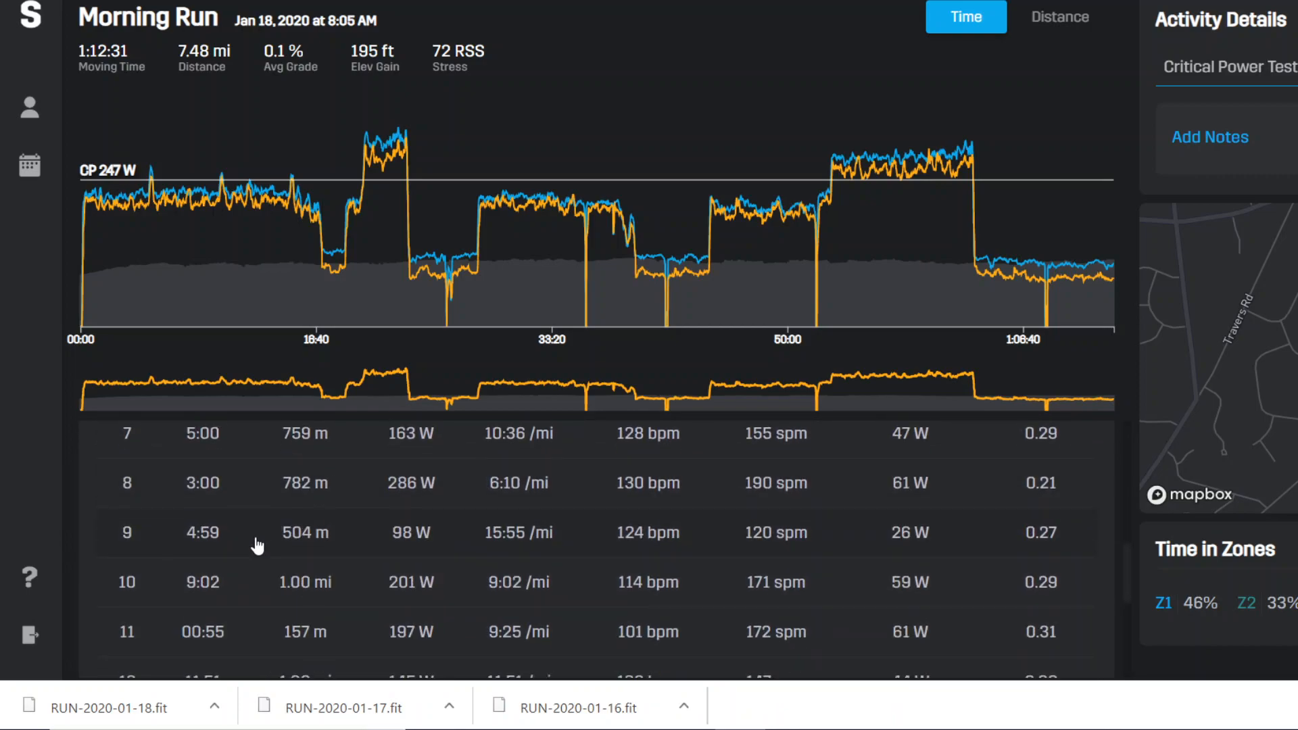
scroll(down, 3)
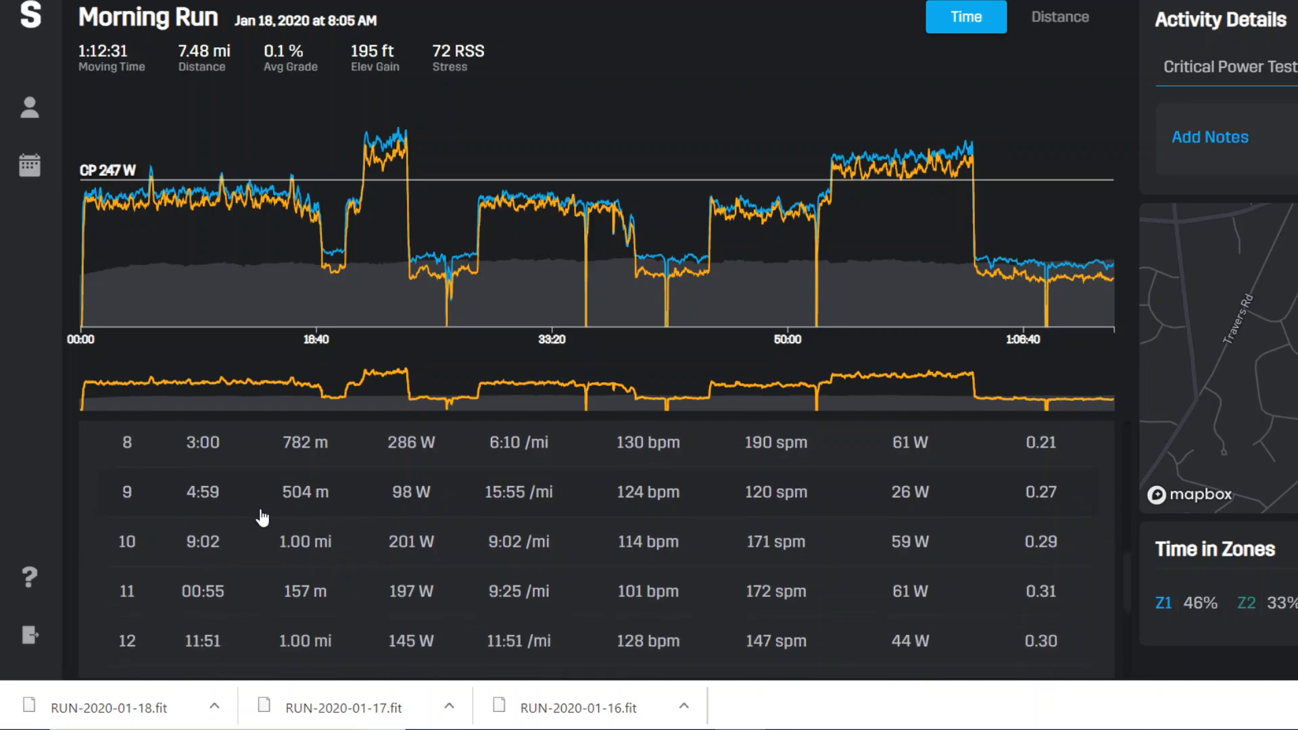
scroll(down, 3)
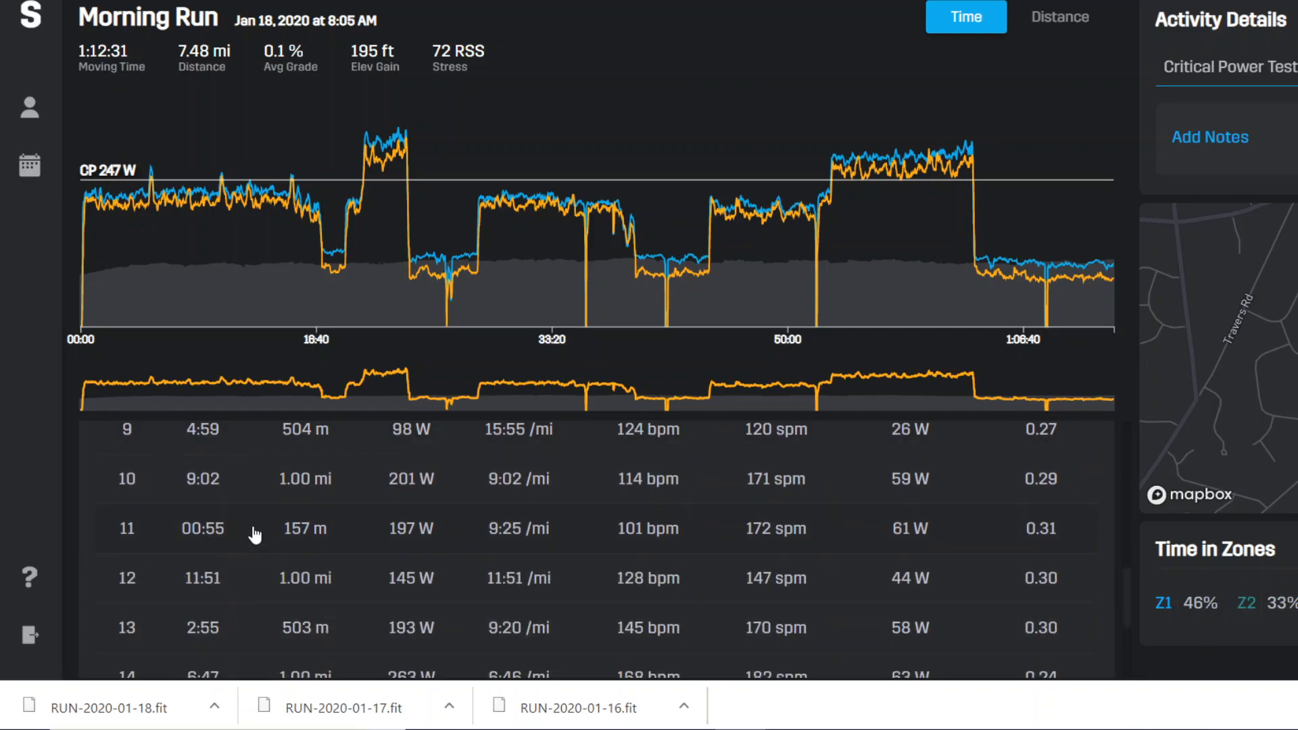
scroll(down, 3)
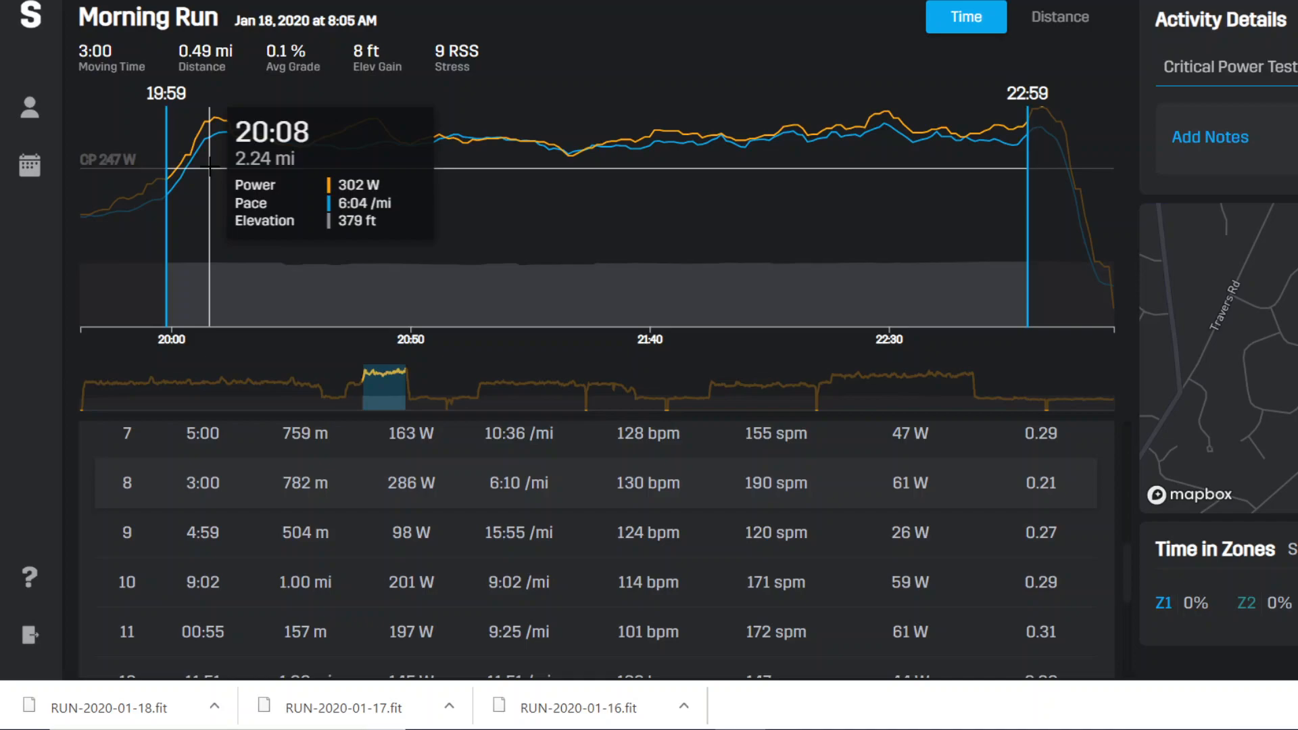
mouse_move(201, 176)
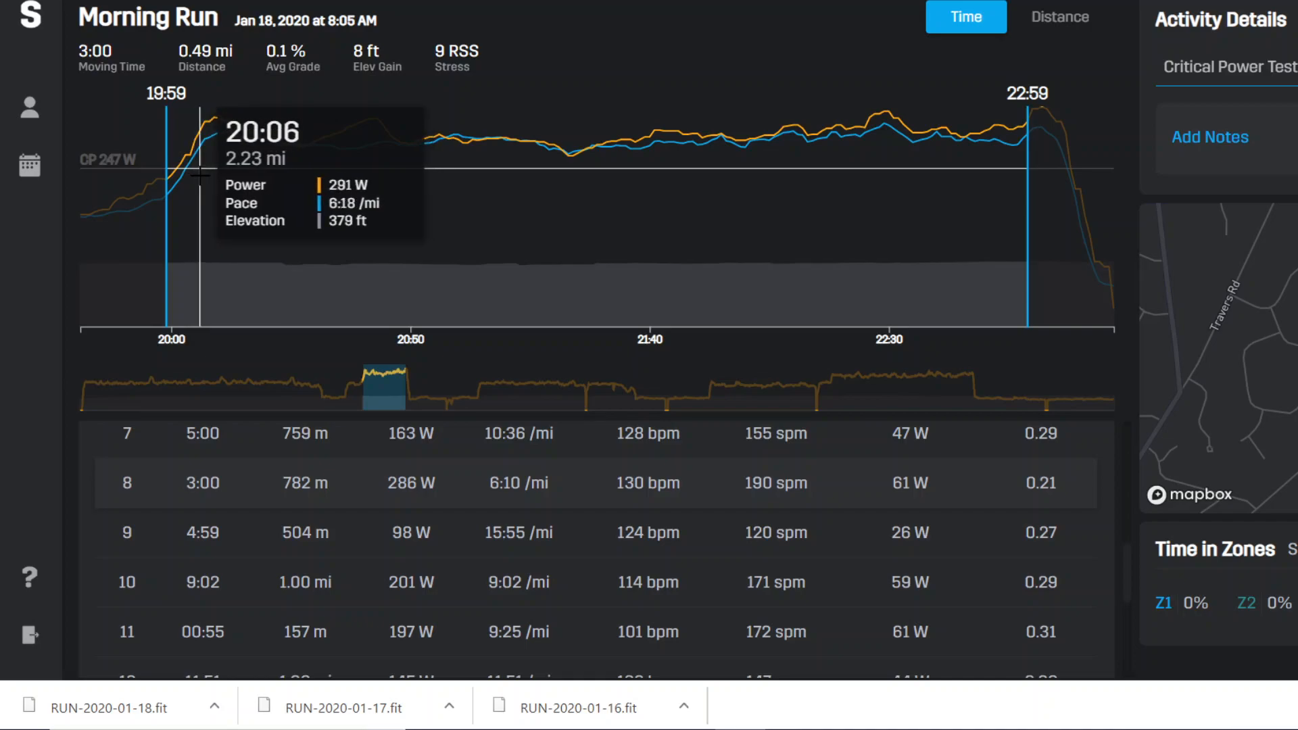
mouse_move(841, 170)
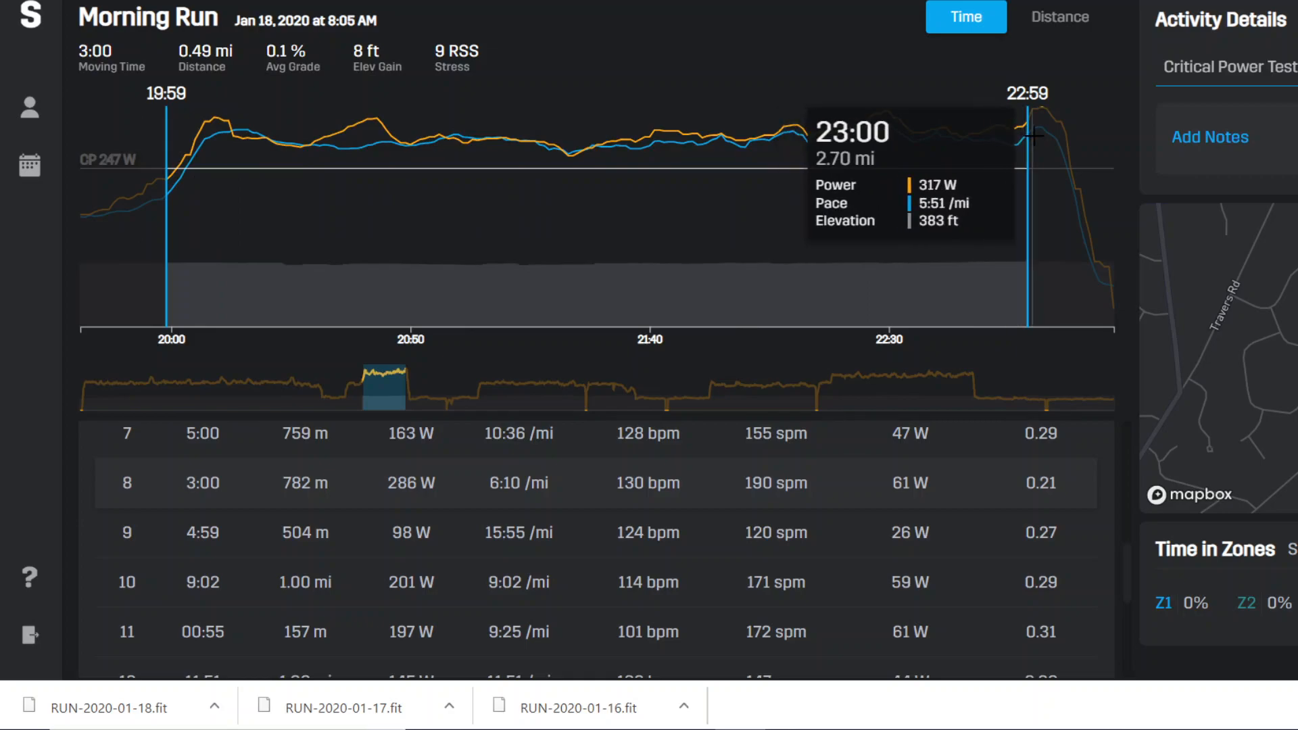
mouse_move(1063, 114)
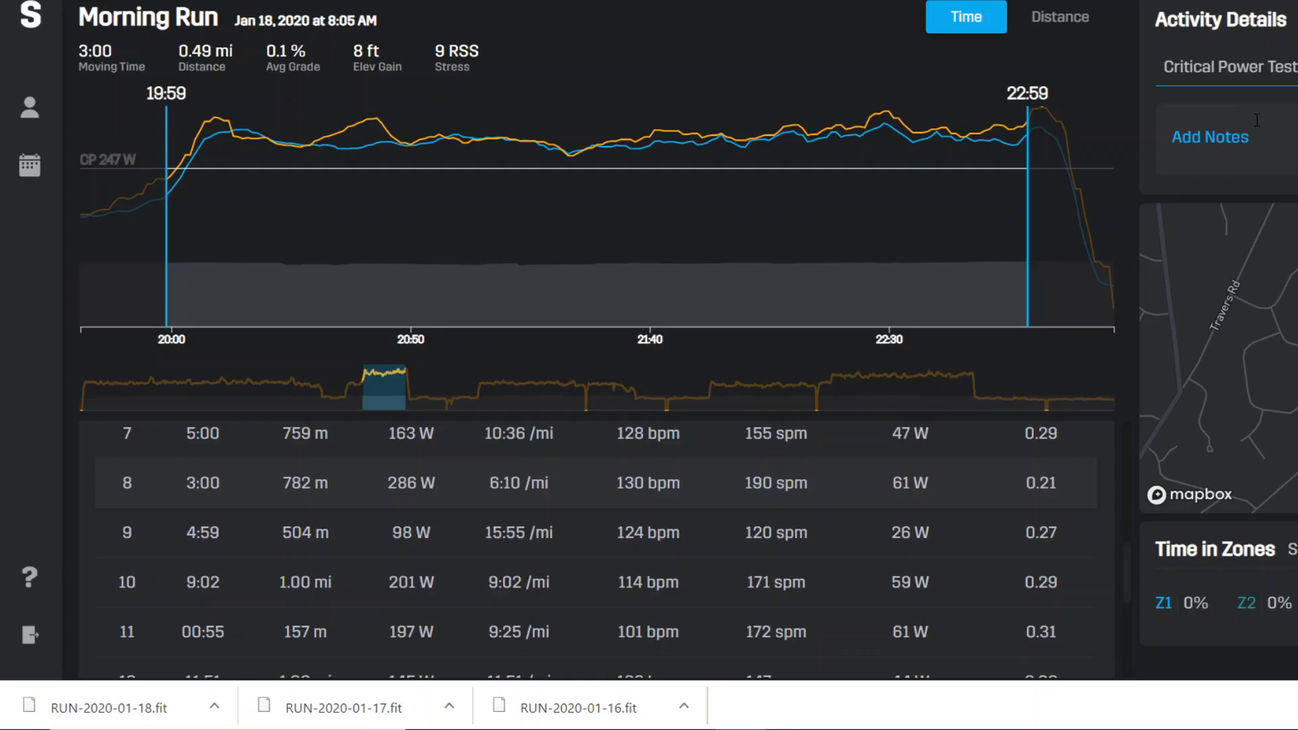
mouse_move(354, 316)
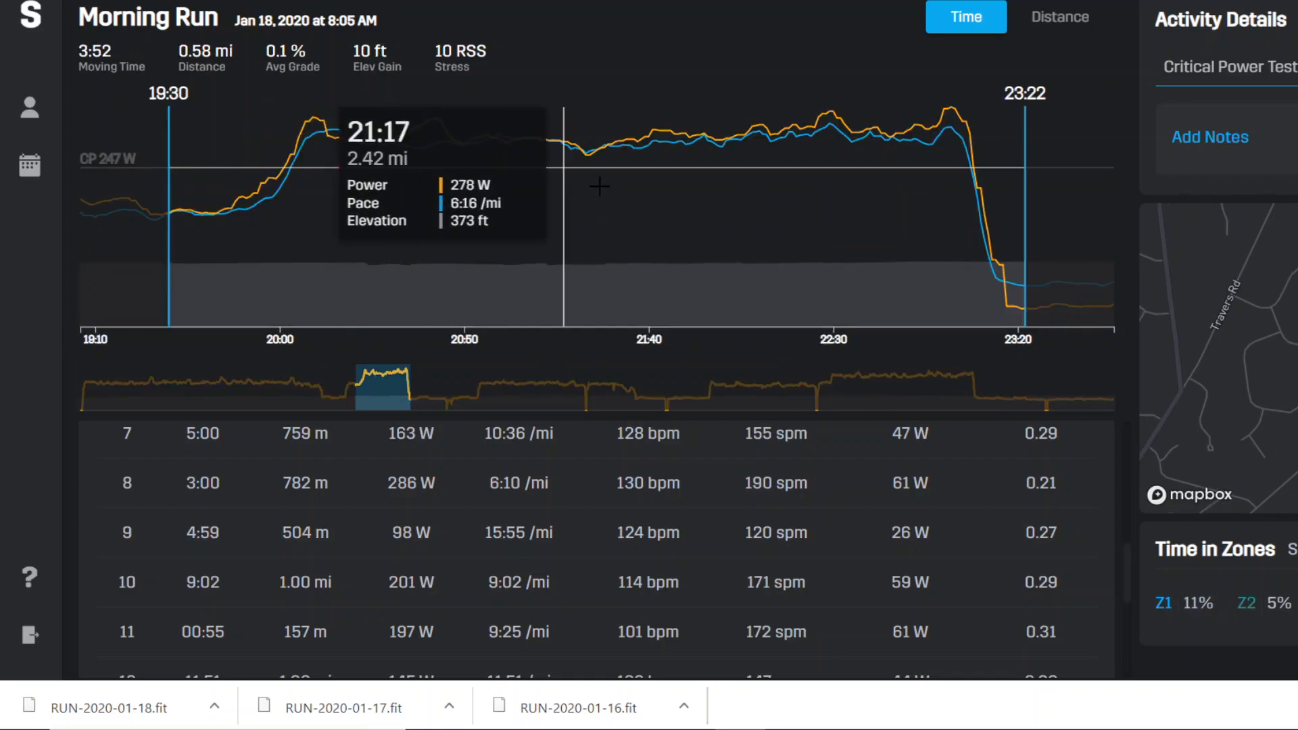
mouse_move(958, 154)
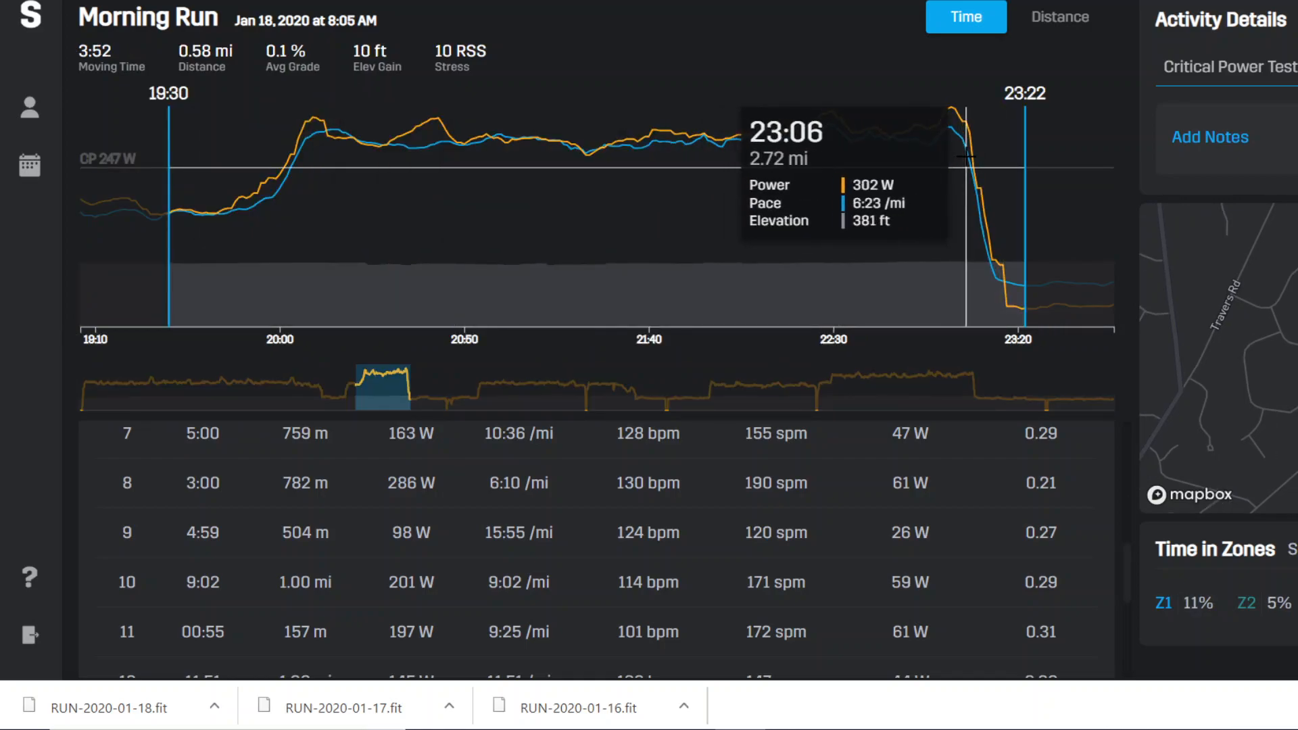
mouse_move(187, 190)
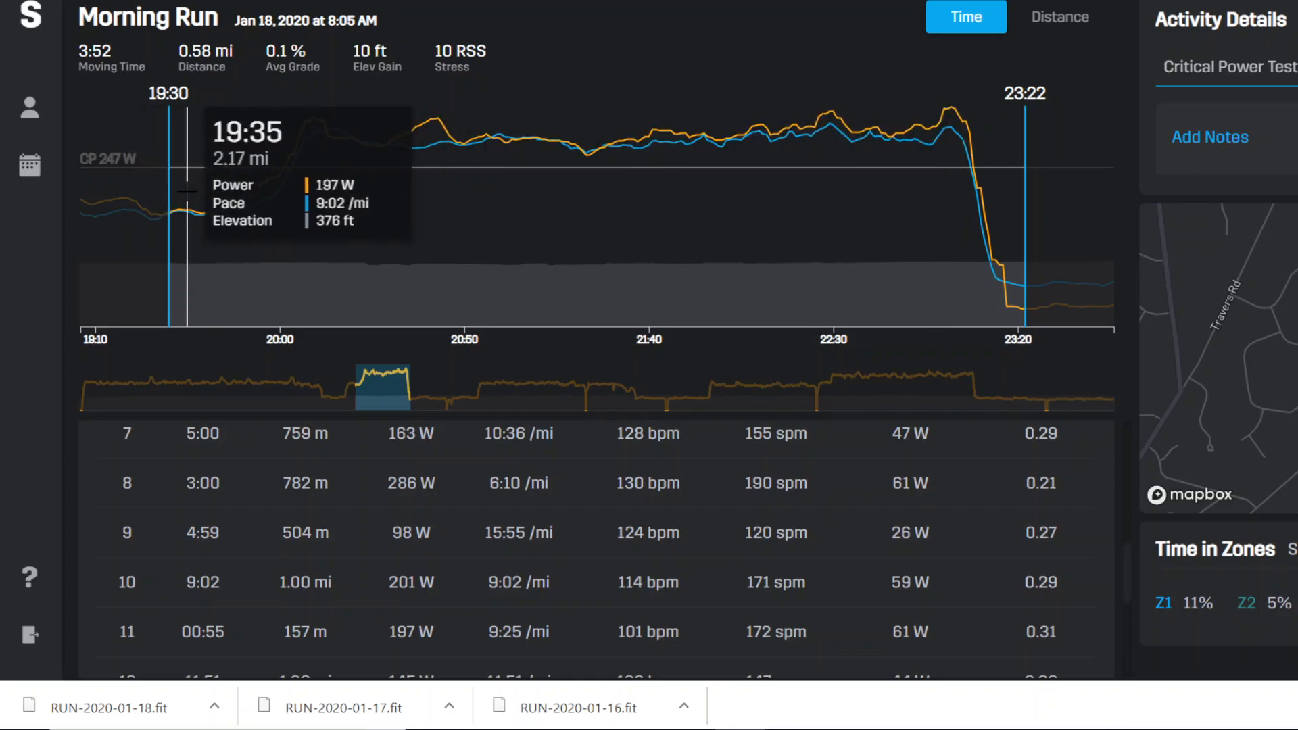
mouse_move(263, 187)
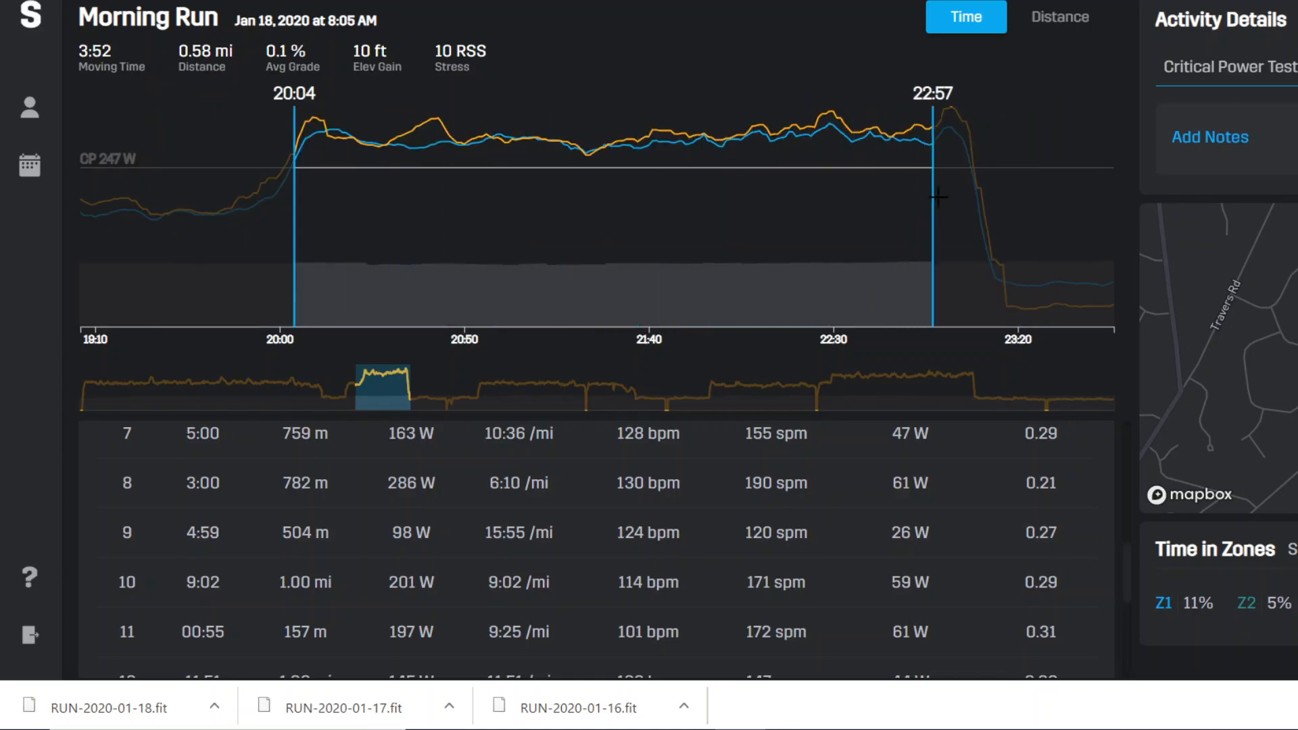
Select the 3:00 span from 20:04 to 23:04 on the chart, reading 288 W average.
drag(935, 199, 961, 202)
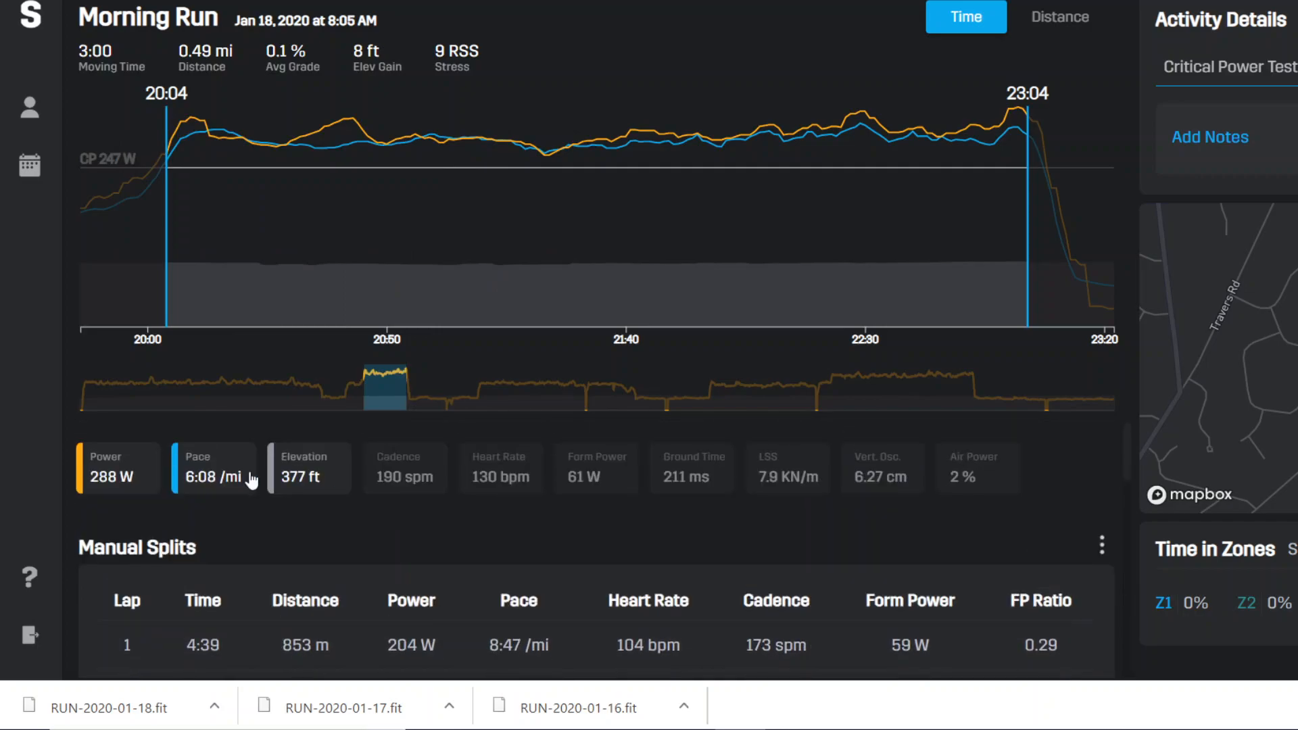
mouse_move(98, 489)
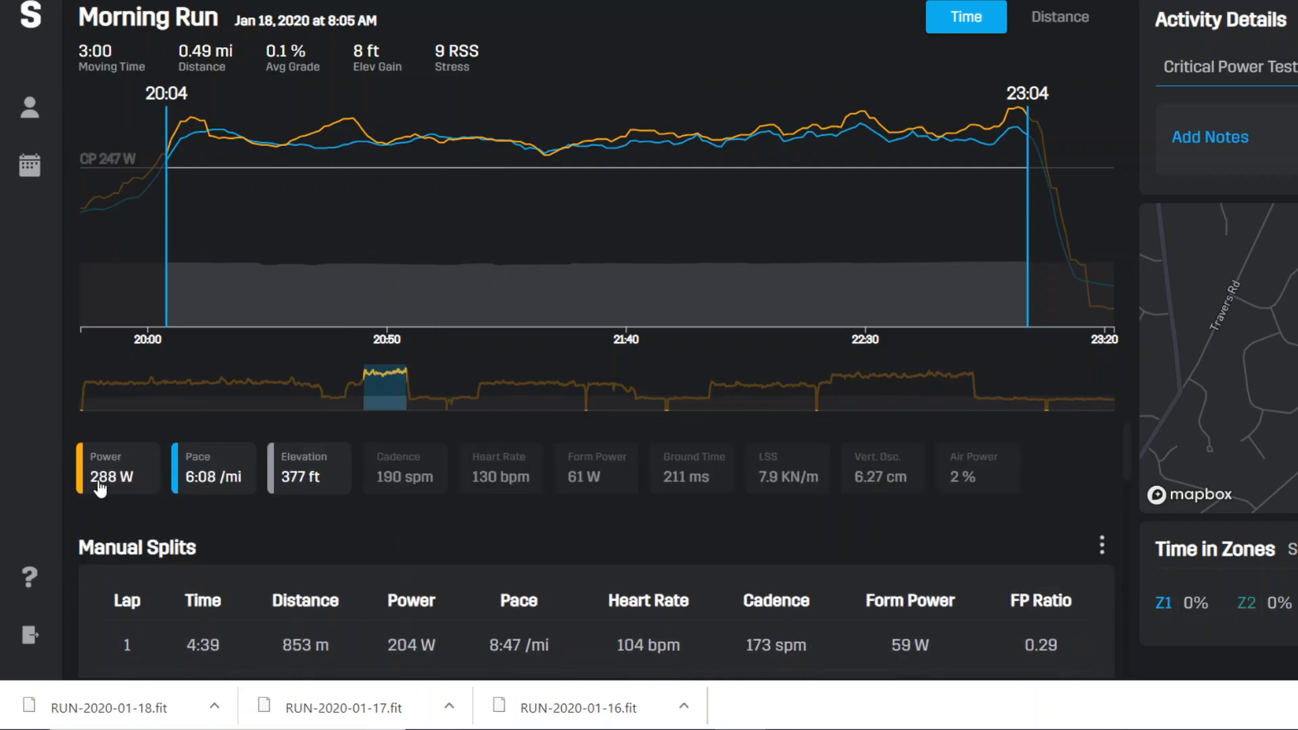
mouse_move(1026, 145)
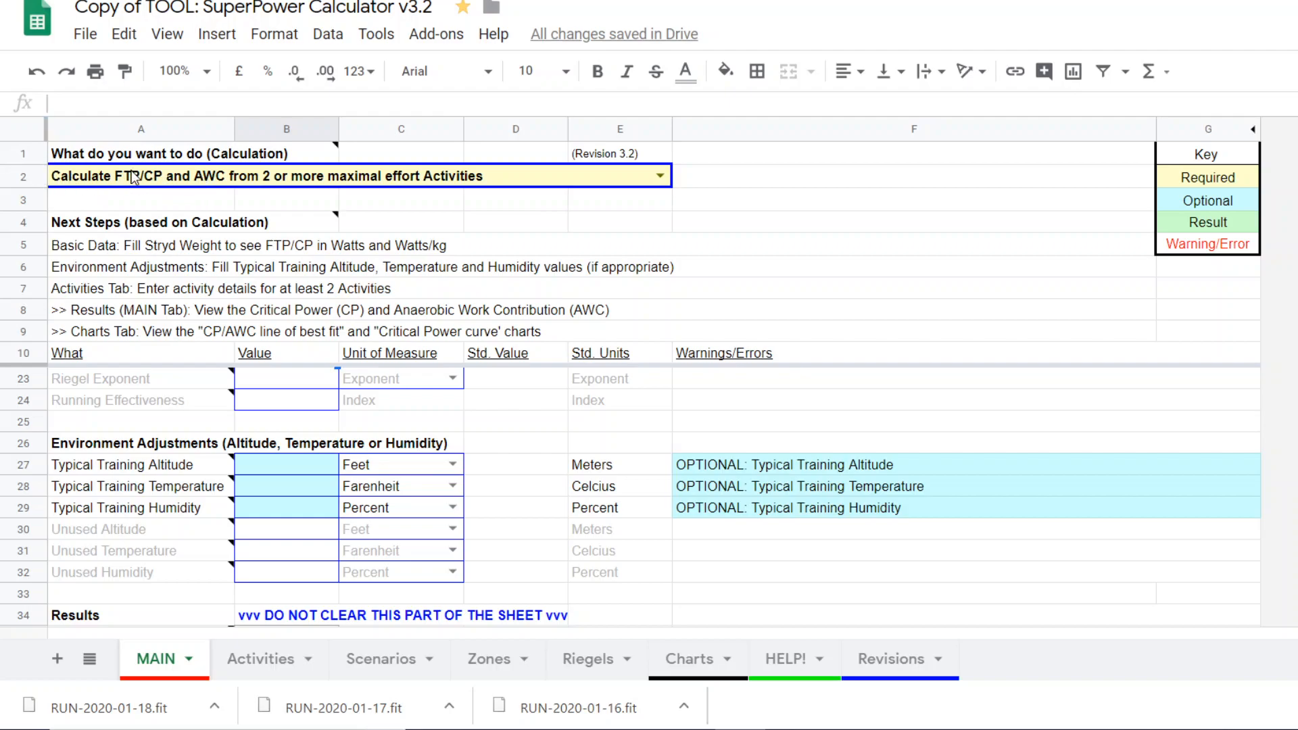
mouse_move(210, 188)
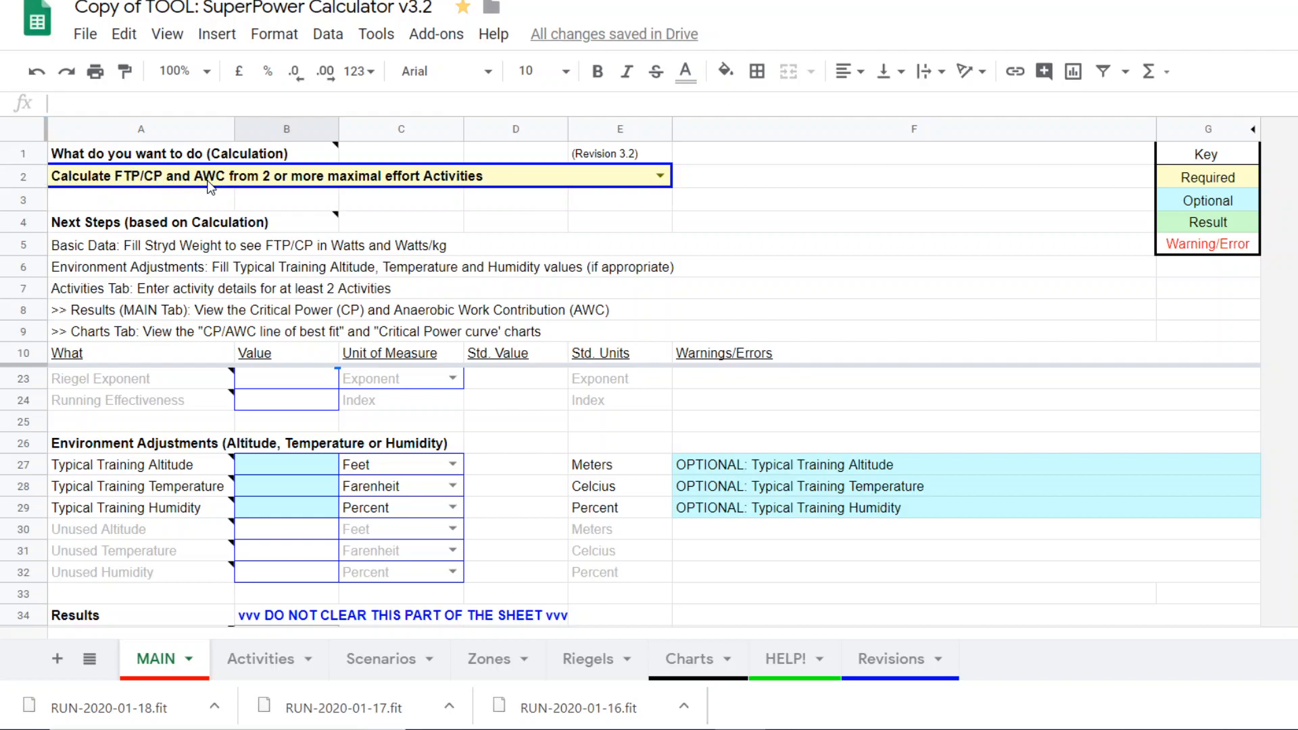
mouse_move(368, 183)
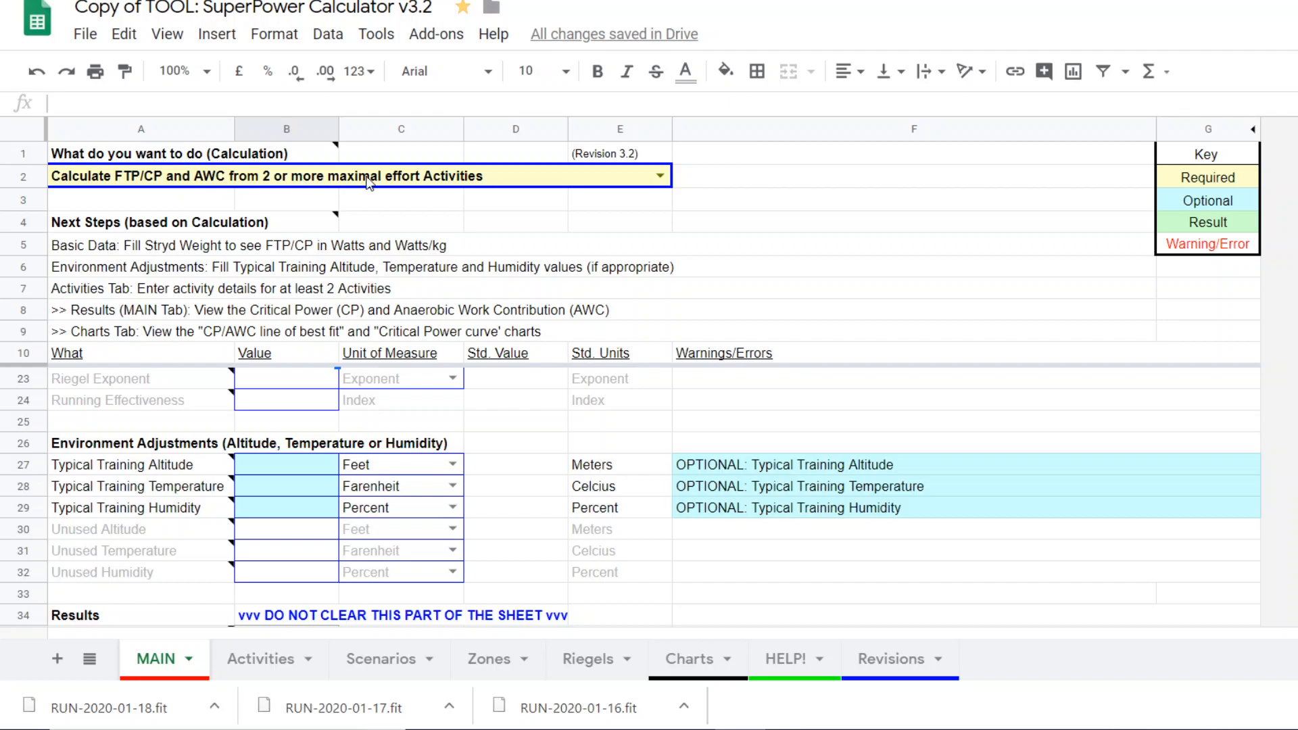
mouse_move(544, 179)
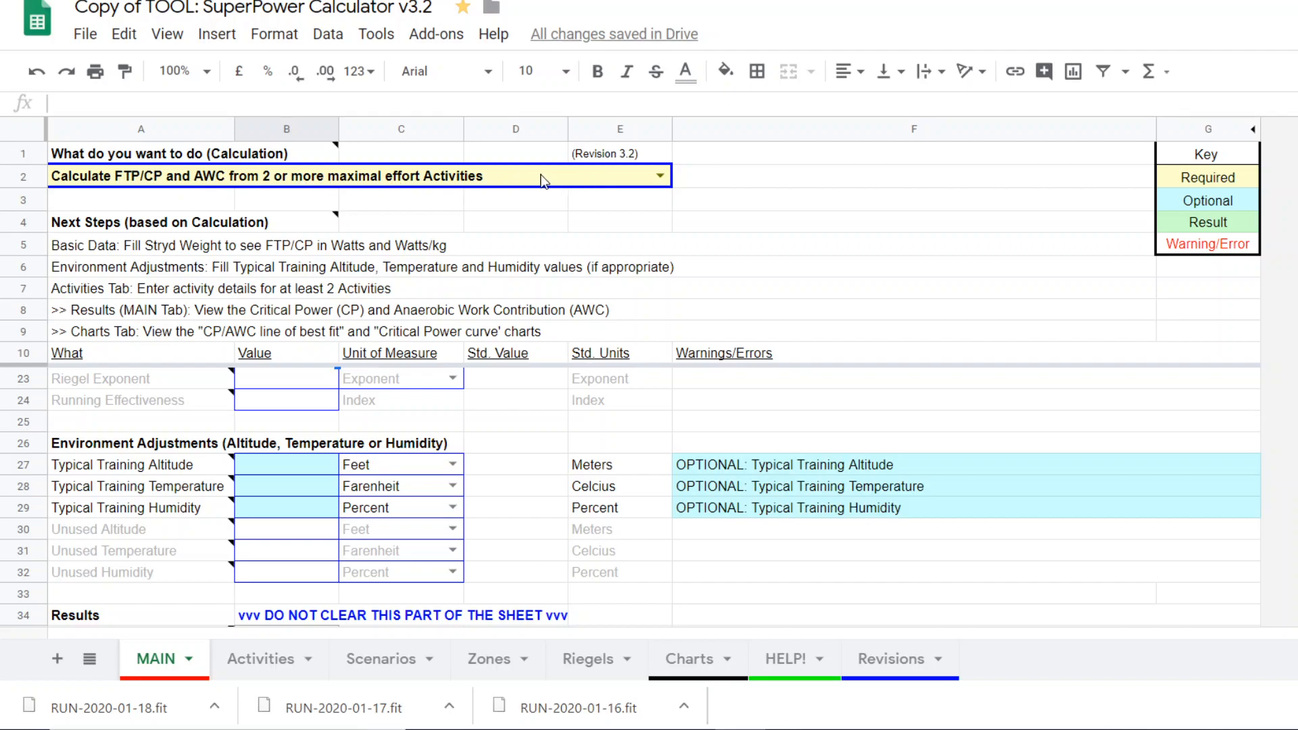
mouse_move(205, 544)
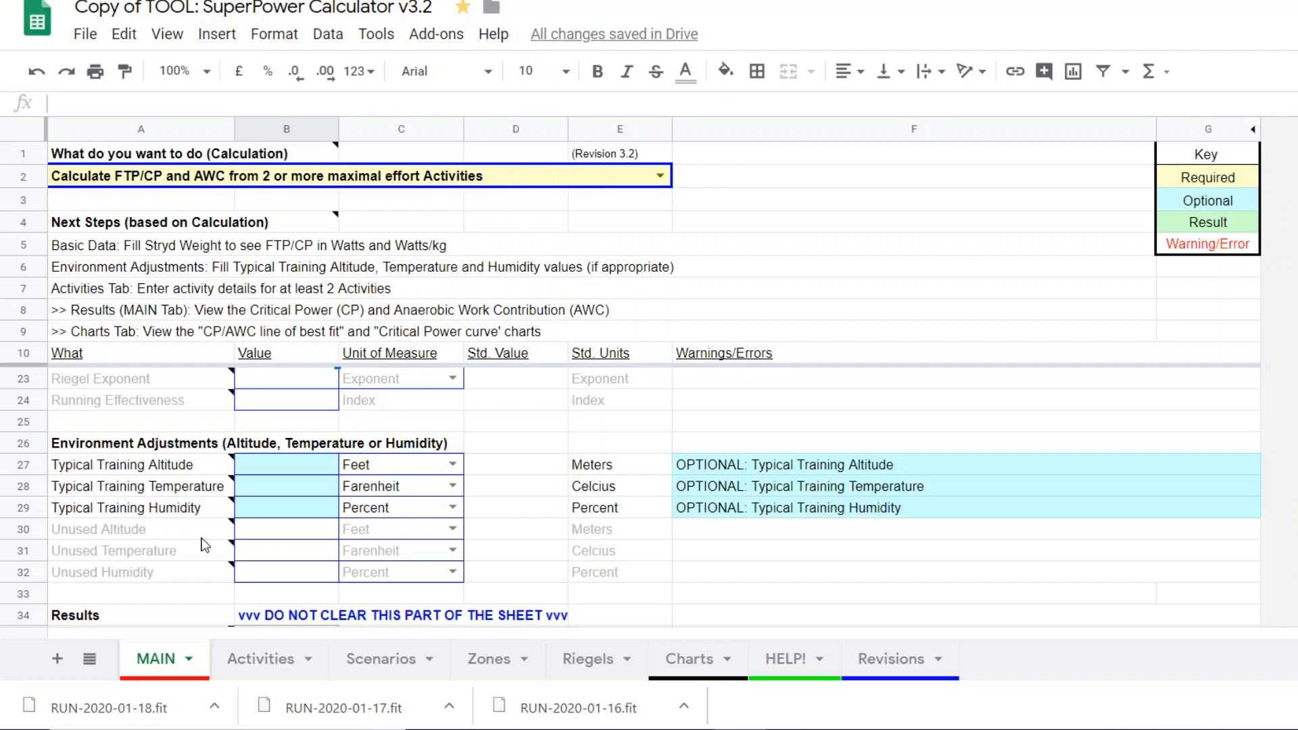
mouse_move(372, 669)
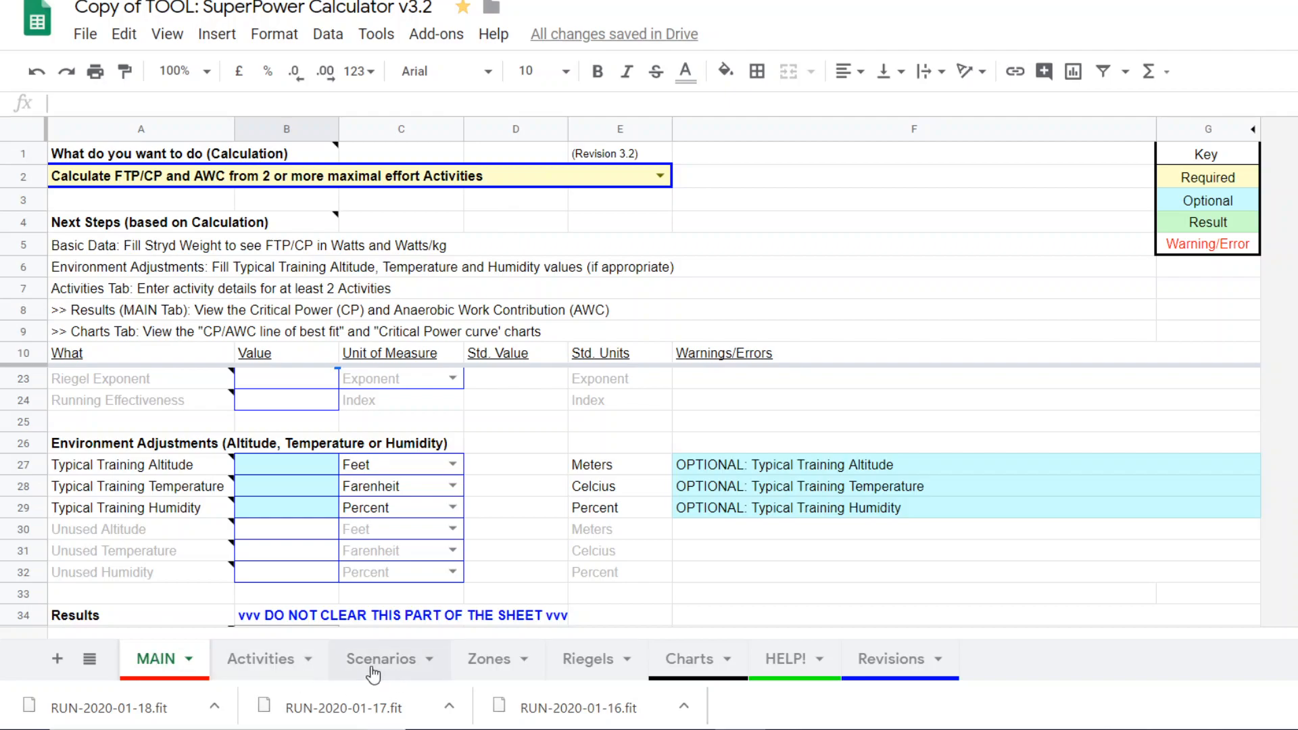
Switch the SuperPower Calculator to its Activities sheet.
click(260, 659)
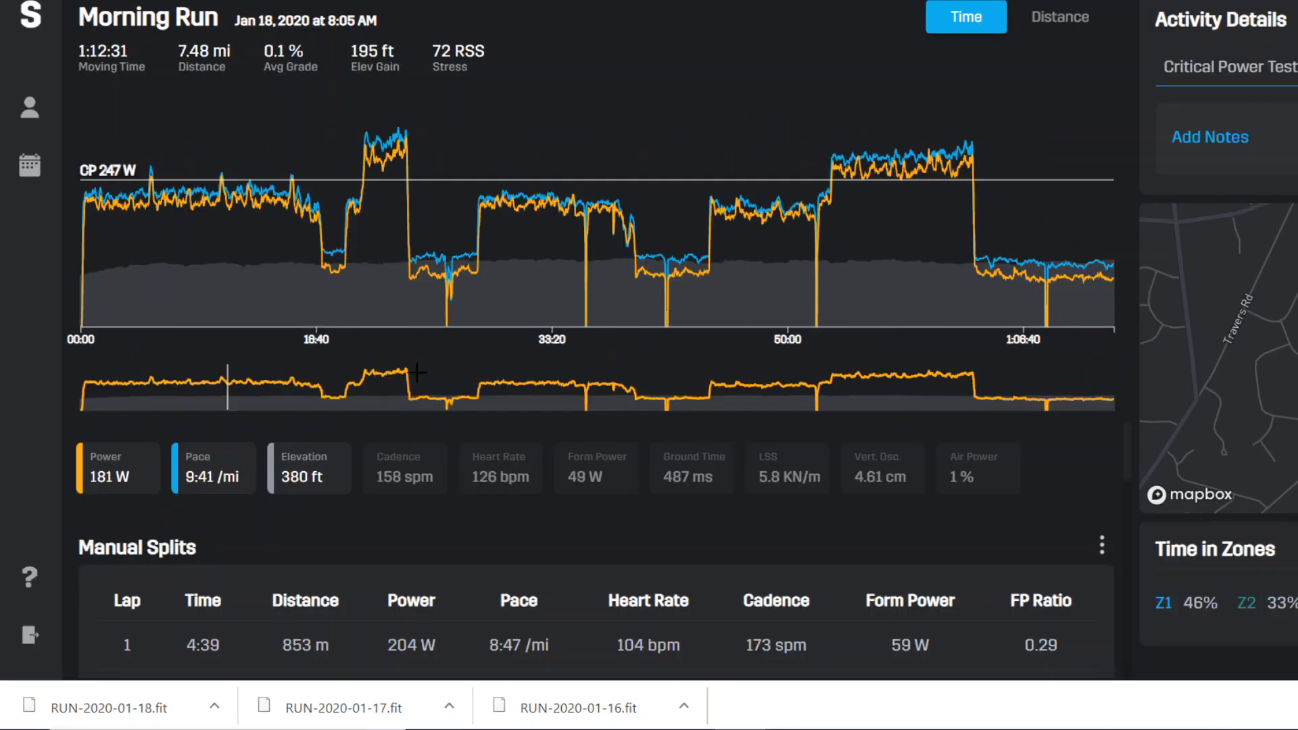
mouse_move(819, 191)
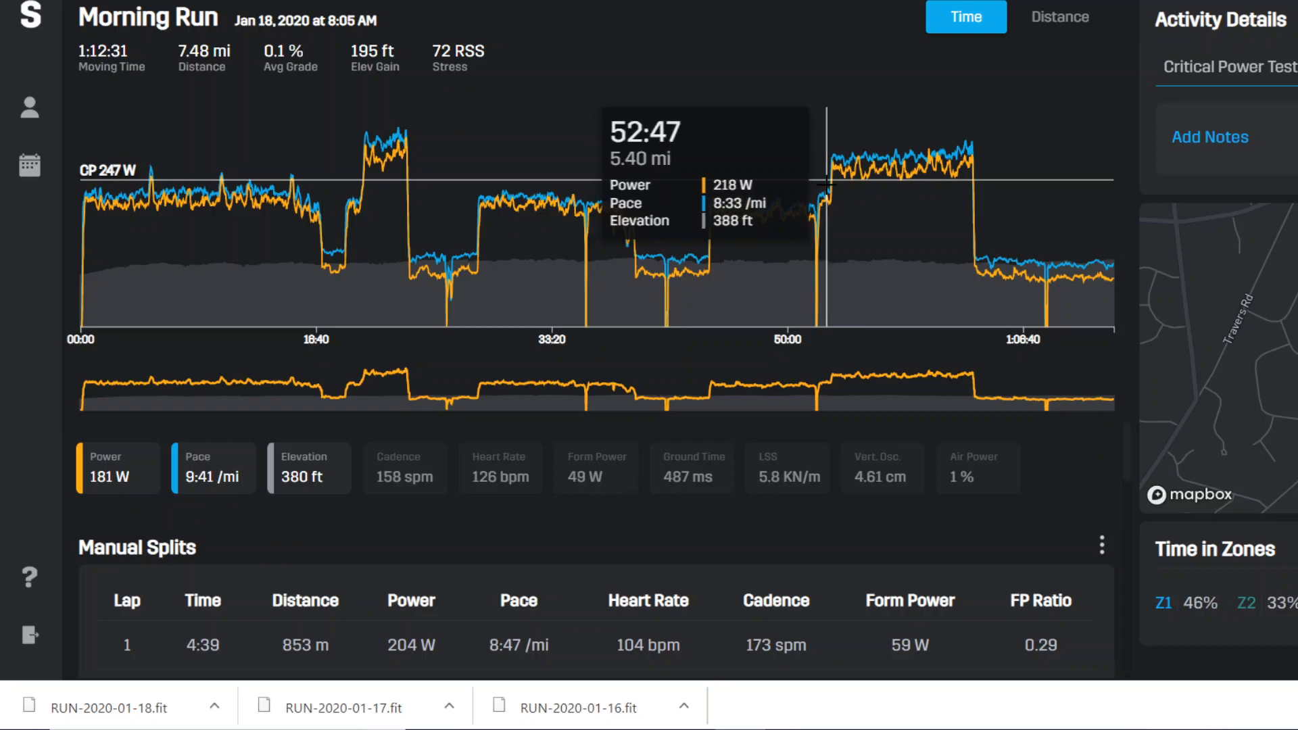
Select the 10:00 effort from 52:34 to 1:03:24 on the full-run chart, reading 267 W.
drag(827, 183, 976, 183)
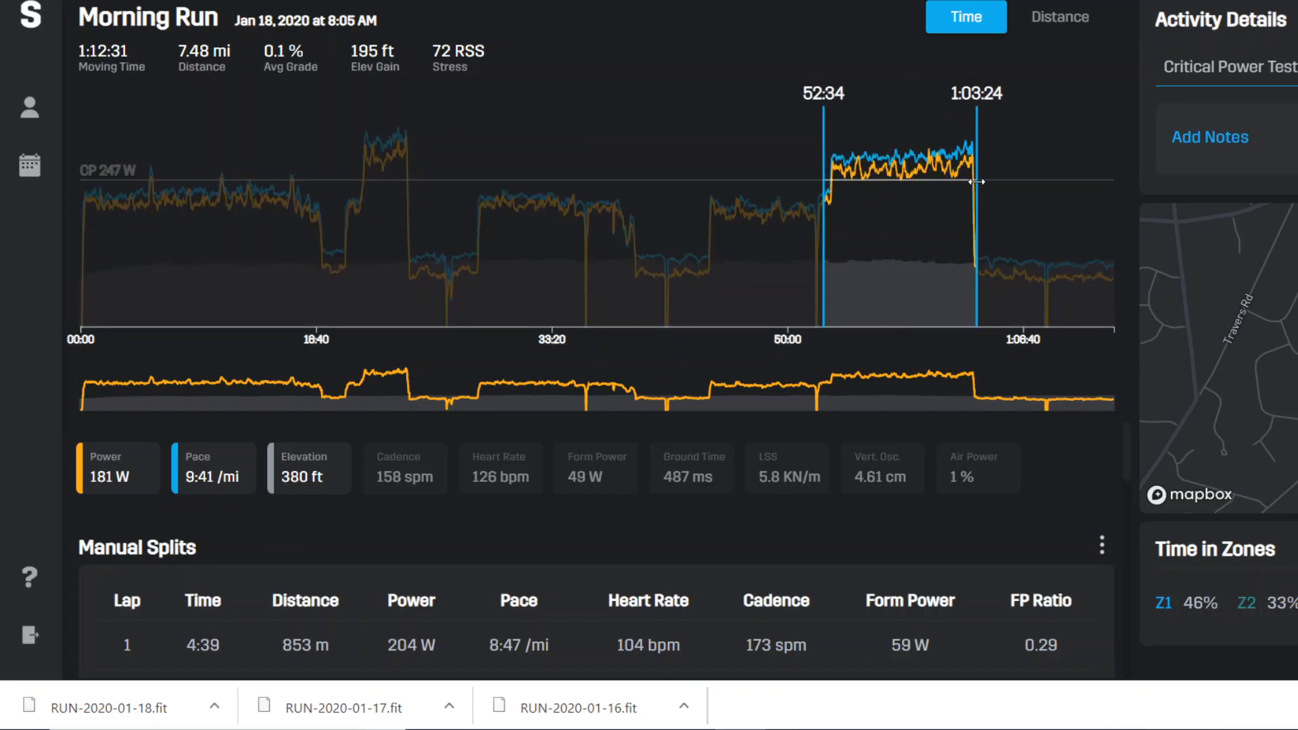
drag(827, 183, 982, 182)
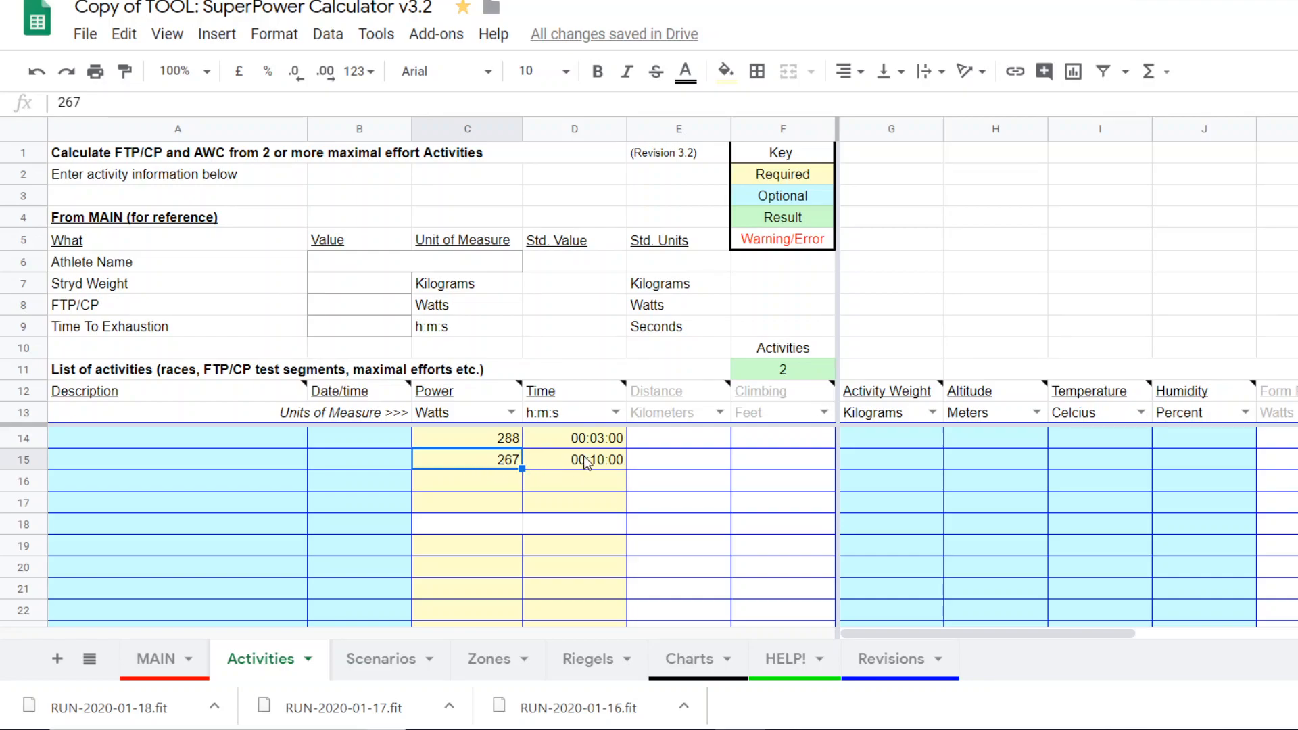
Return to the MAIN sheet with the 288 W / 3:00 and 267 W / 10:00 efforts entered.
click(153, 658)
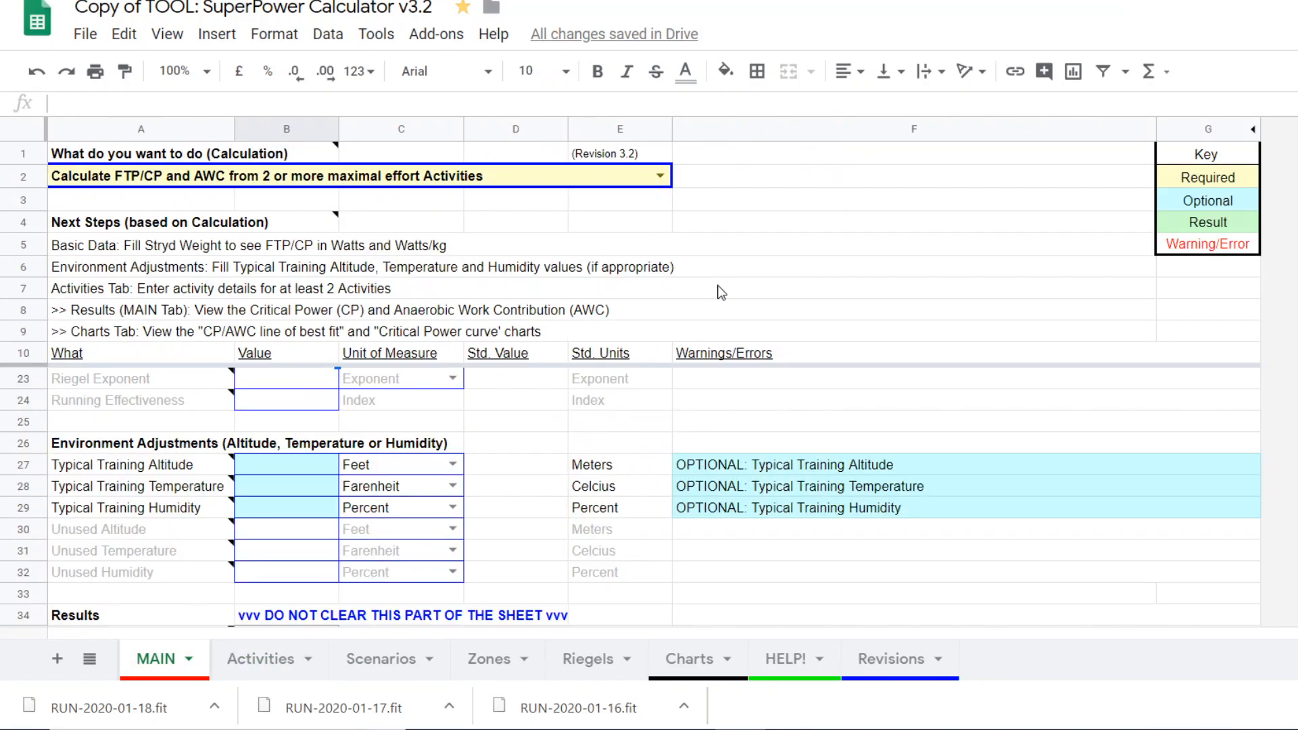
Reveal the Results section showing FTP/Critical Power 258.0 W and AWC 5.400 kJ.
scroll(down, 3)
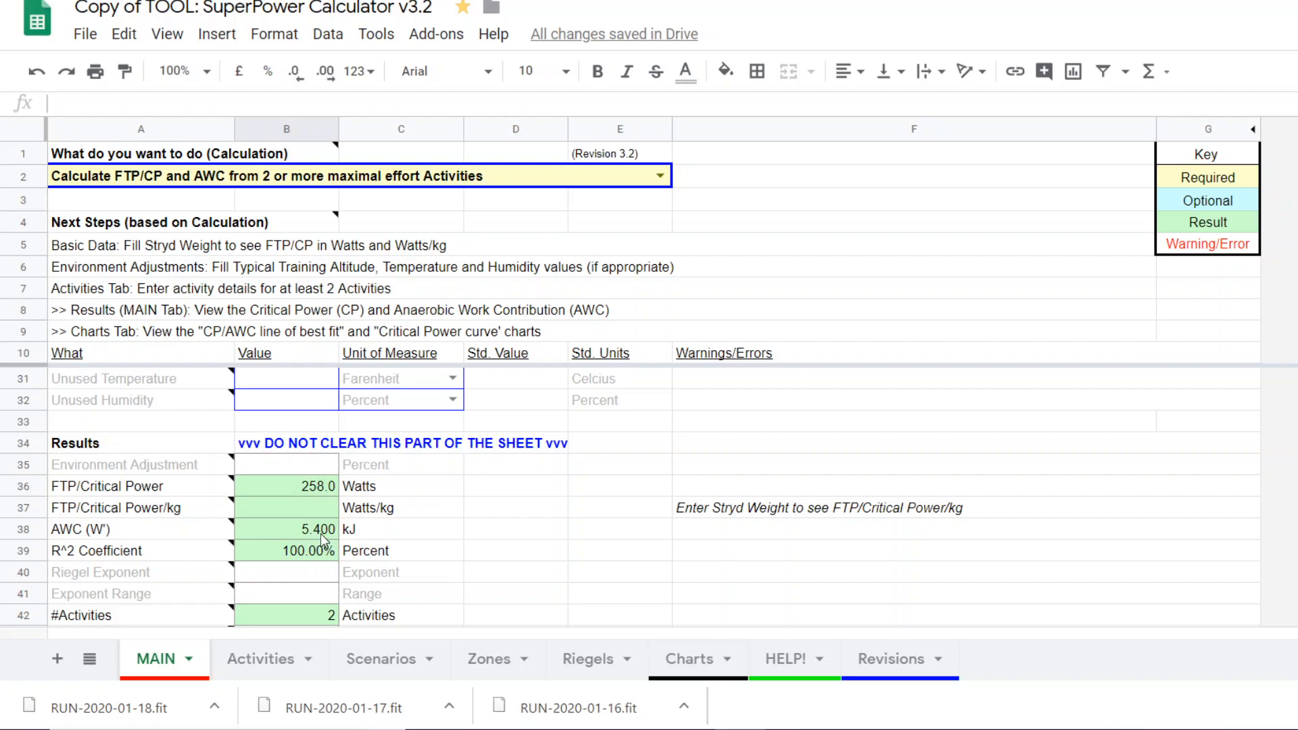
mouse_move(914, 514)
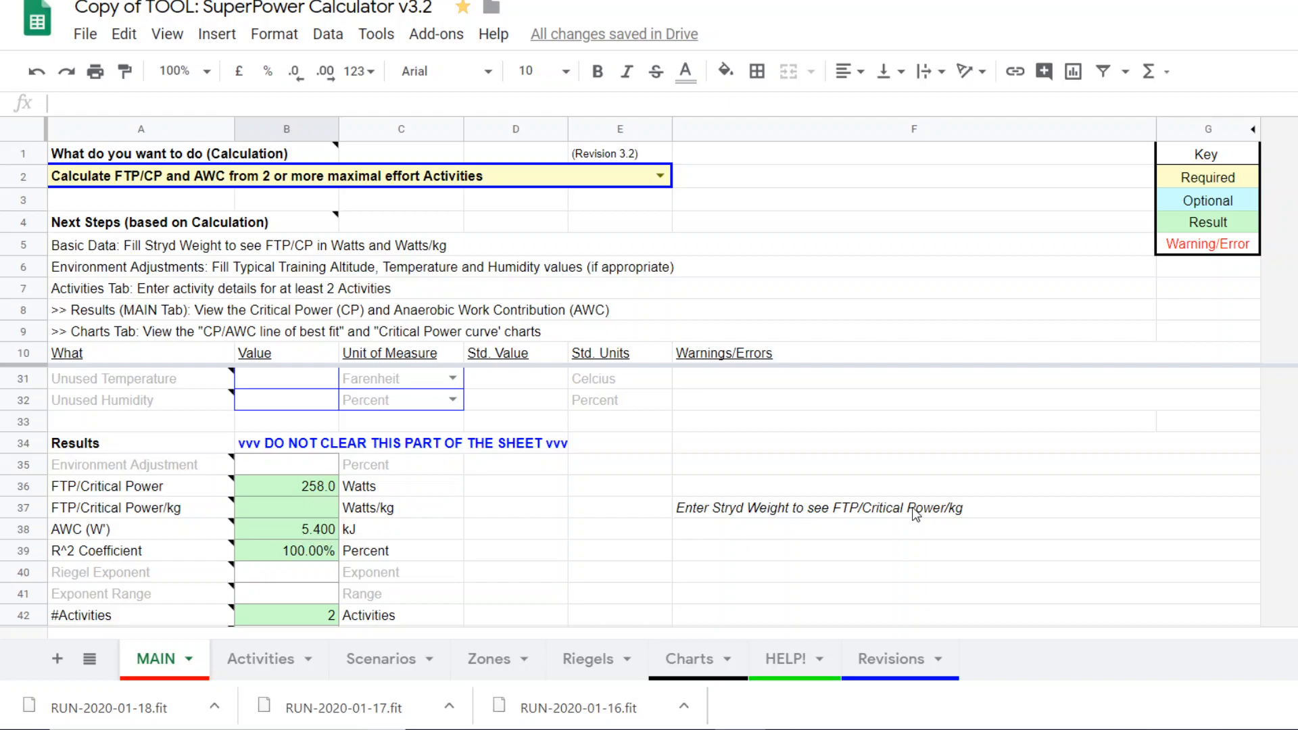